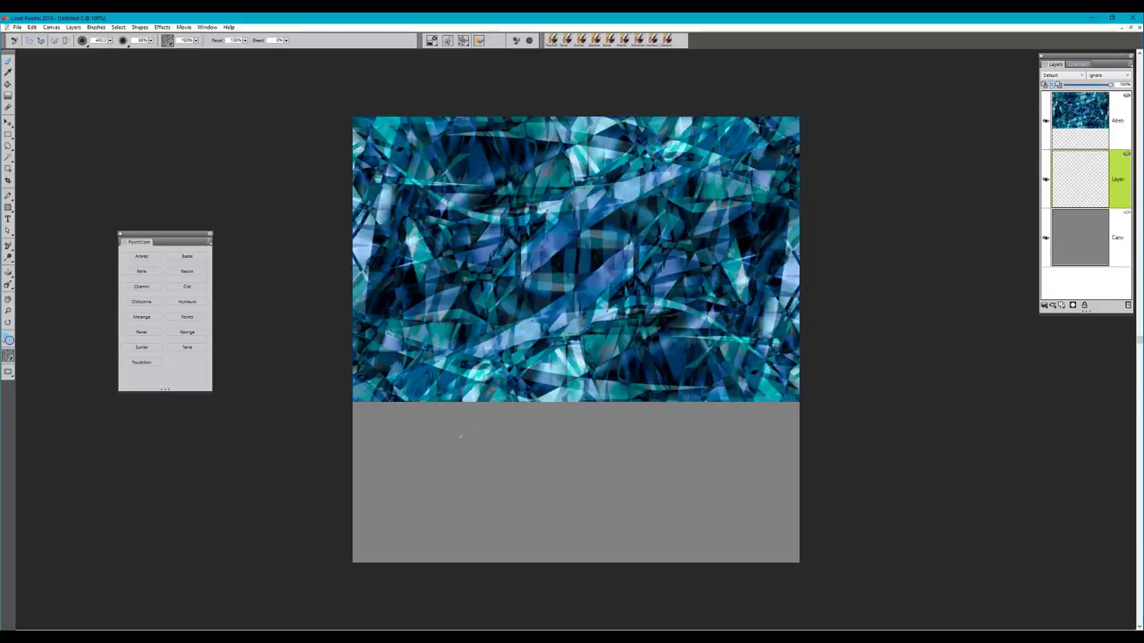
- Stipple two strokes of light blue speckles across the grey lower area
{"action": "left_click_drag", "start_coordinate": [438, 451], "coordinate": [523, 438]}
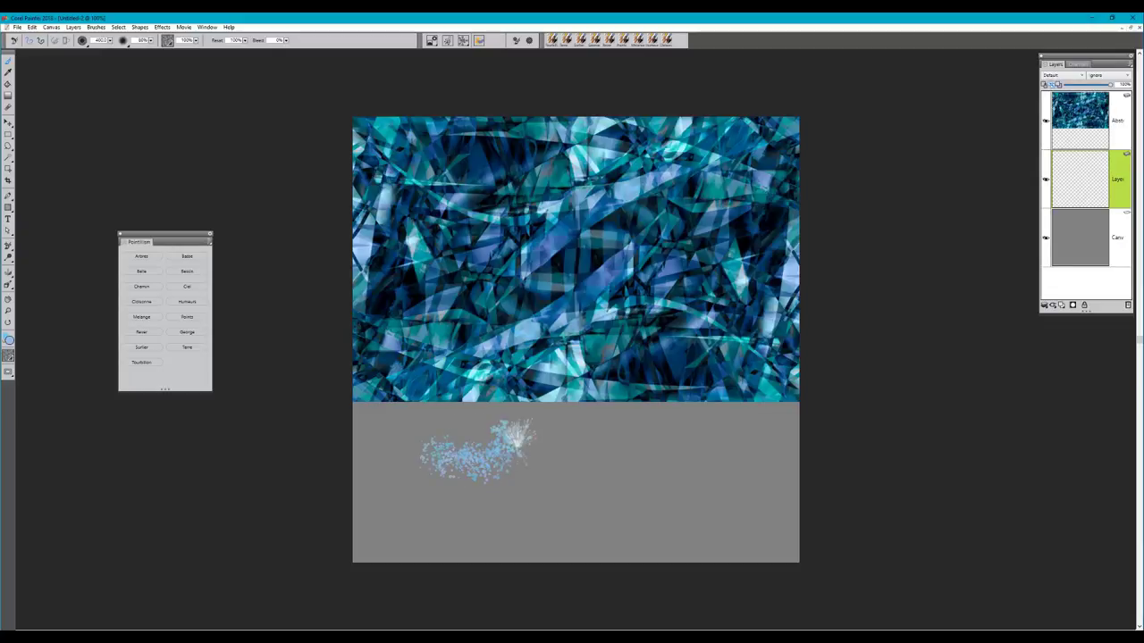
{"action": "left_click_drag", "start_coordinate": [501, 447], "coordinate": [625, 465]}
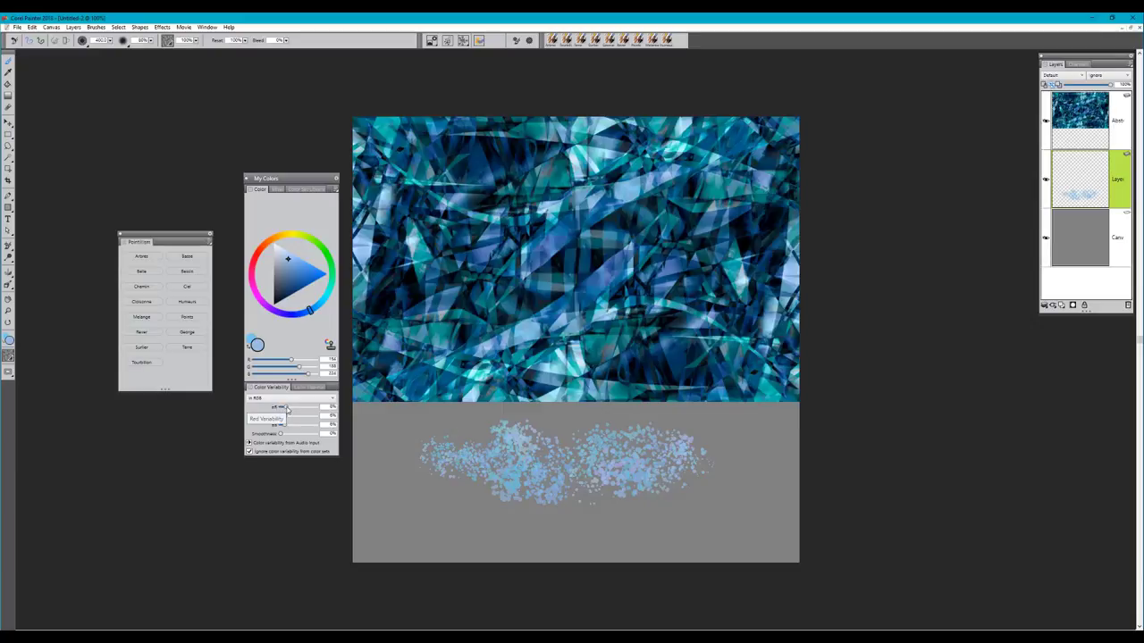
- Switch Color Variability to 'in HSV'
{"action": "left_click", "coordinate": [290, 398]}
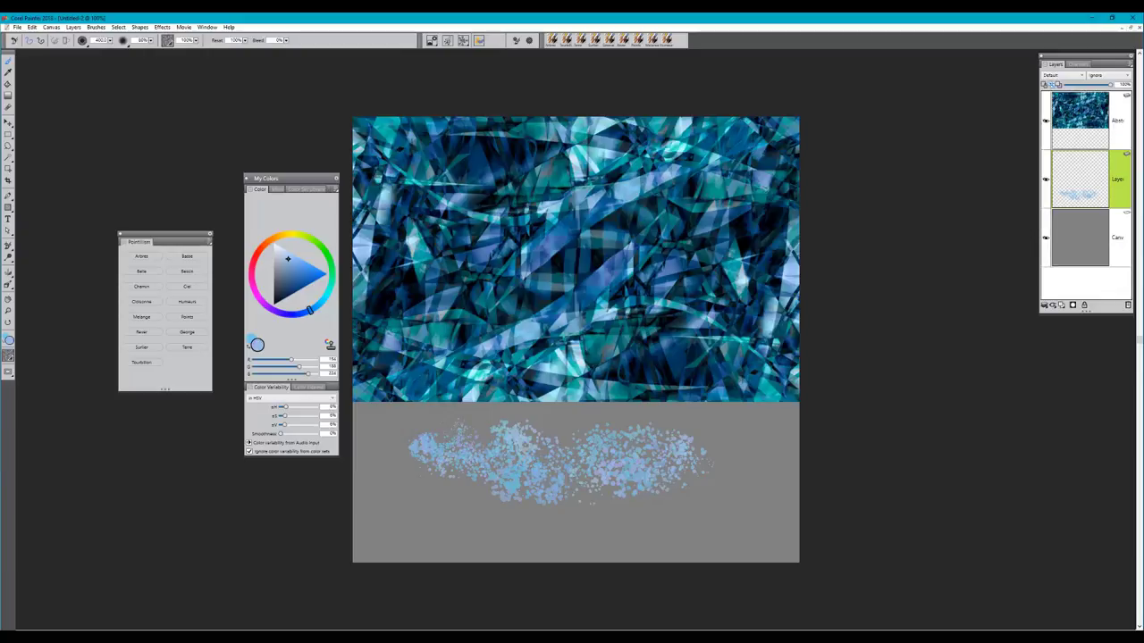
{"action": "mouse_move", "coordinate": [1103, 226]}
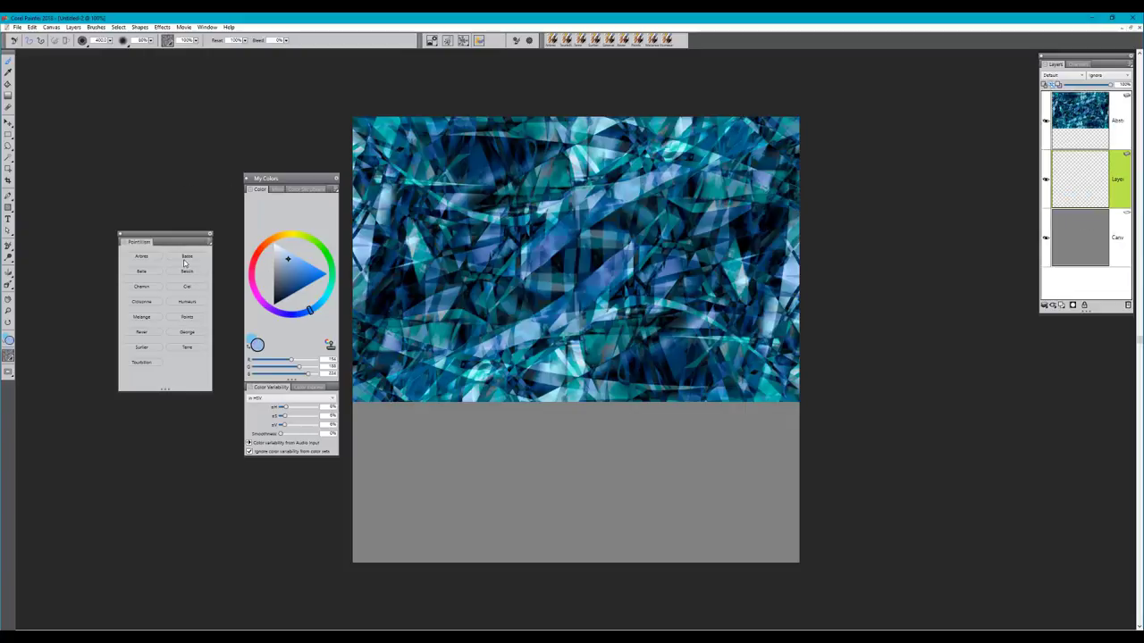
{"action": "mouse_move", "coordinate": [201, 250]}
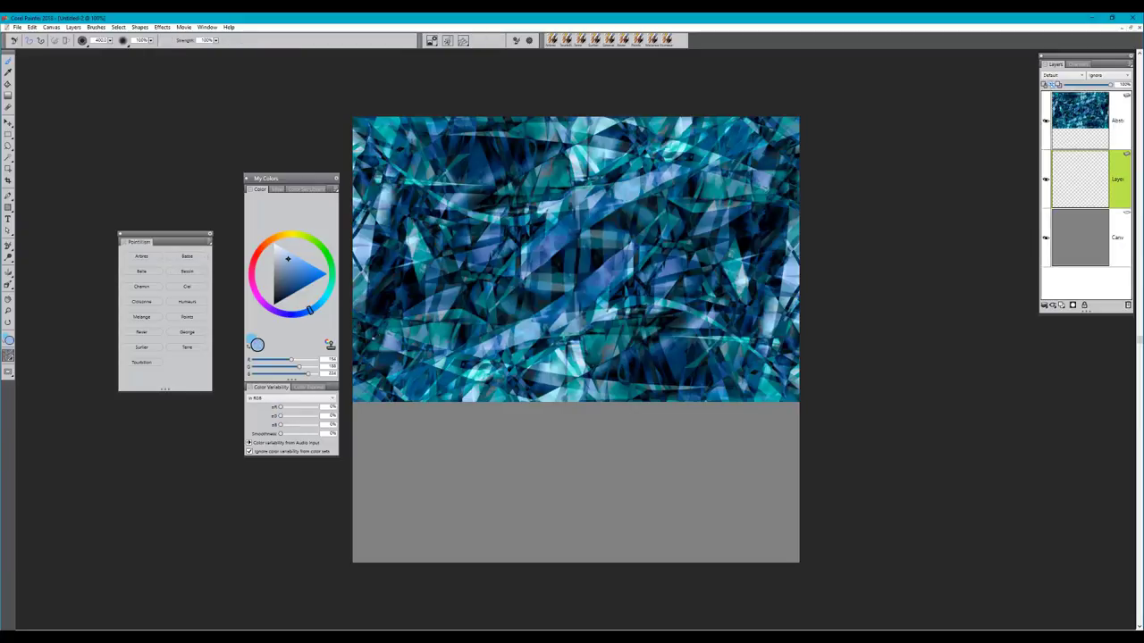
- Pick a different brush variant from the custom Pointillism palette
{"action": "left_click", "coordinate": [1079, 116]}
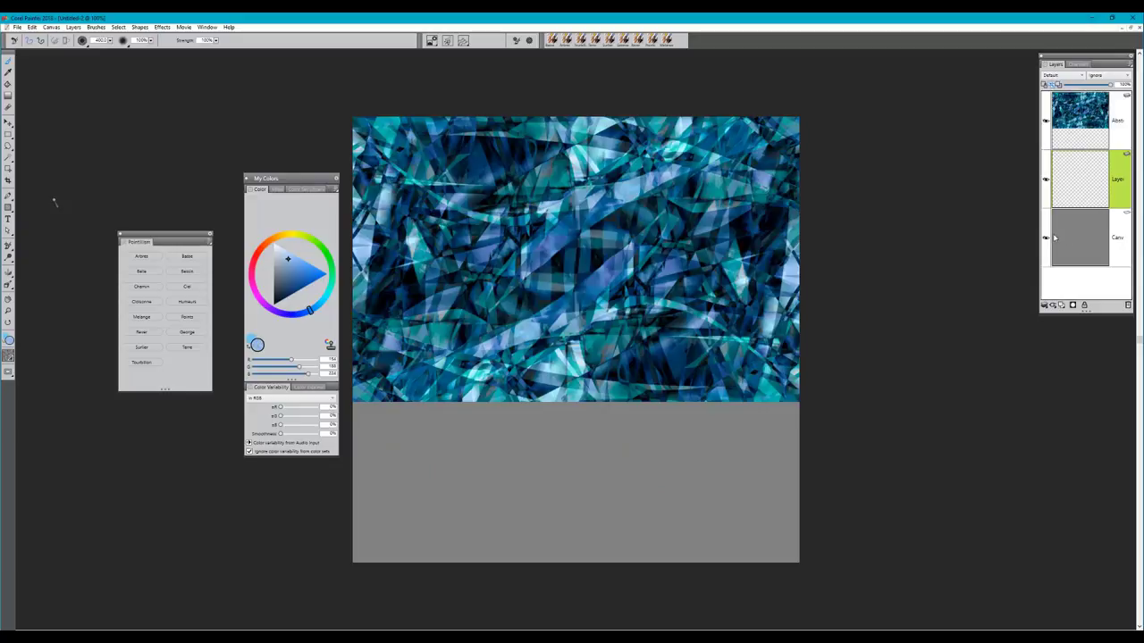
{"action": "mouse_move", "coordinate": [836, 255]}
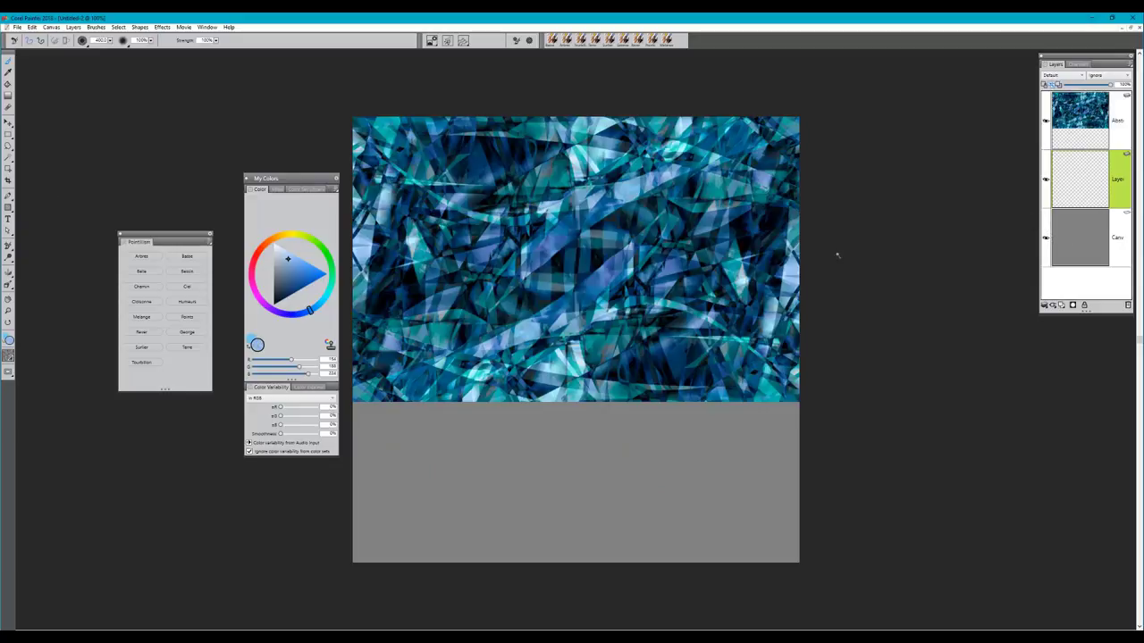
{"action": "mouse_move", "coordinate": [178, 284]}
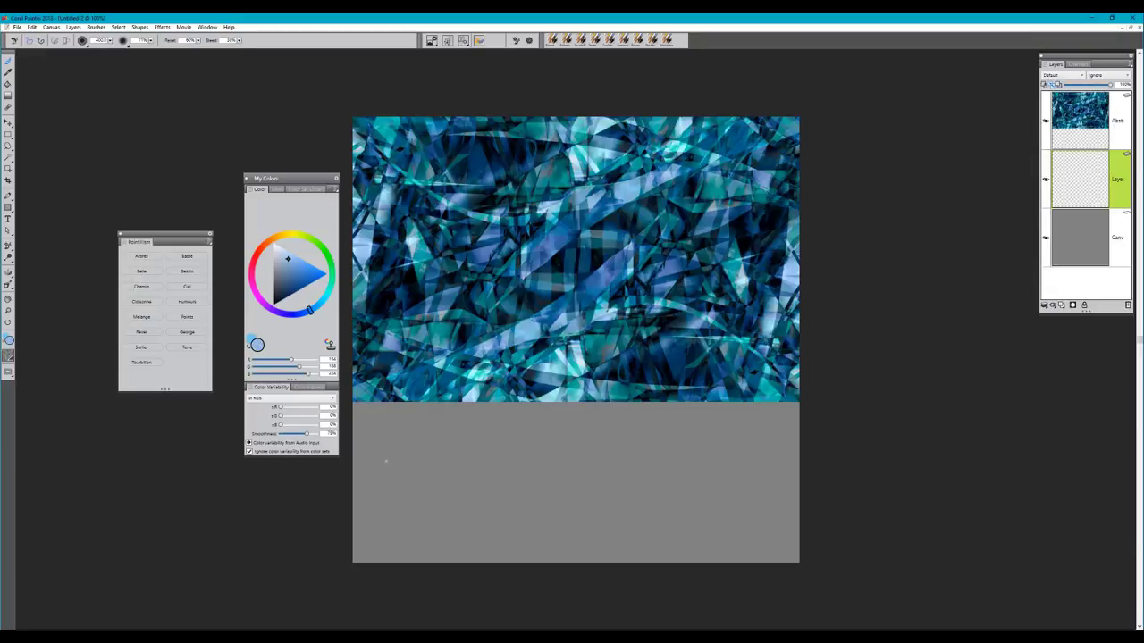
- Paint three wavy light blue test strokes across the grey area at 75% smoothness
{"action": "left_click_drag", "start_coordinate": [384, 461], "coordinate": [550, 469]}
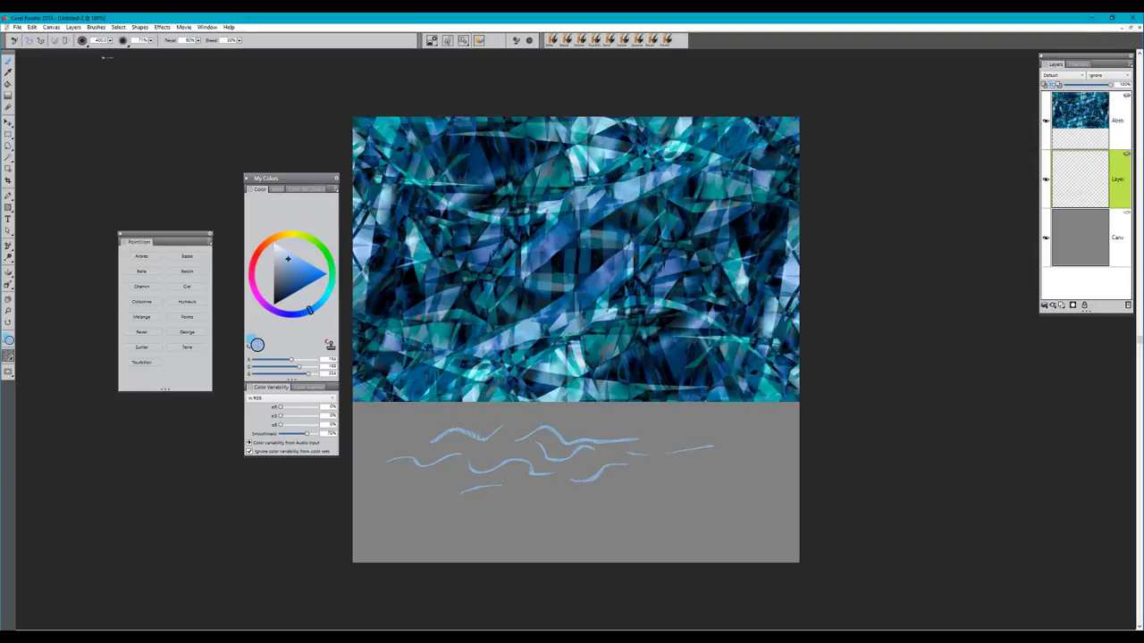
{"action": "mouse_move", "coordinate": [227, 62]}
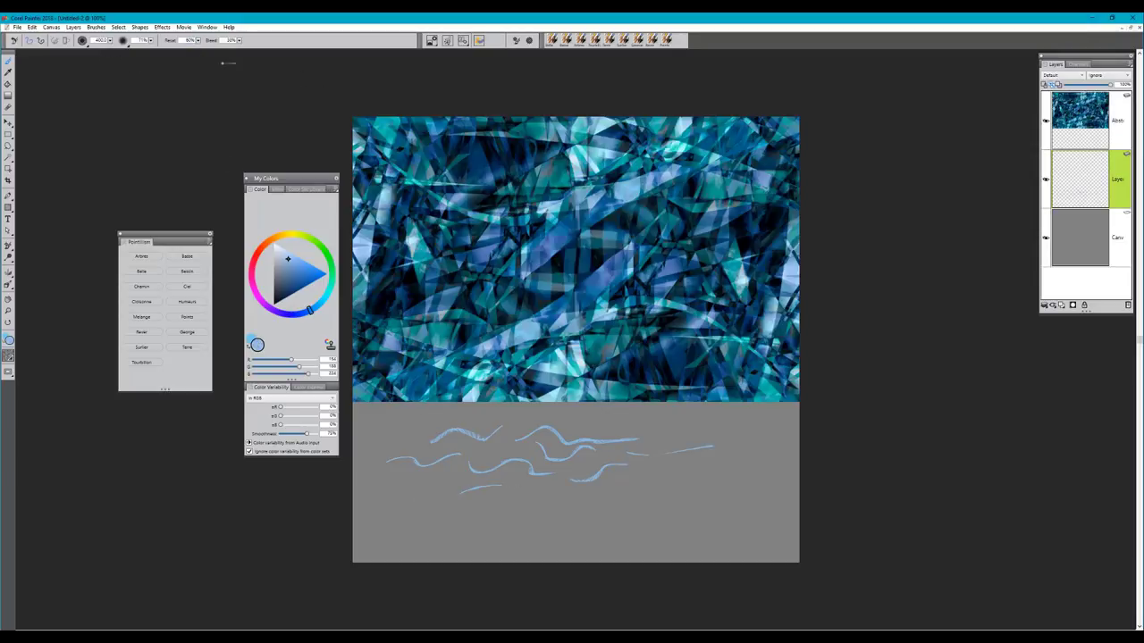
{"action": "left_click_drag", "start_coordinate": [514, 505], "coordinate": [653, 487]}
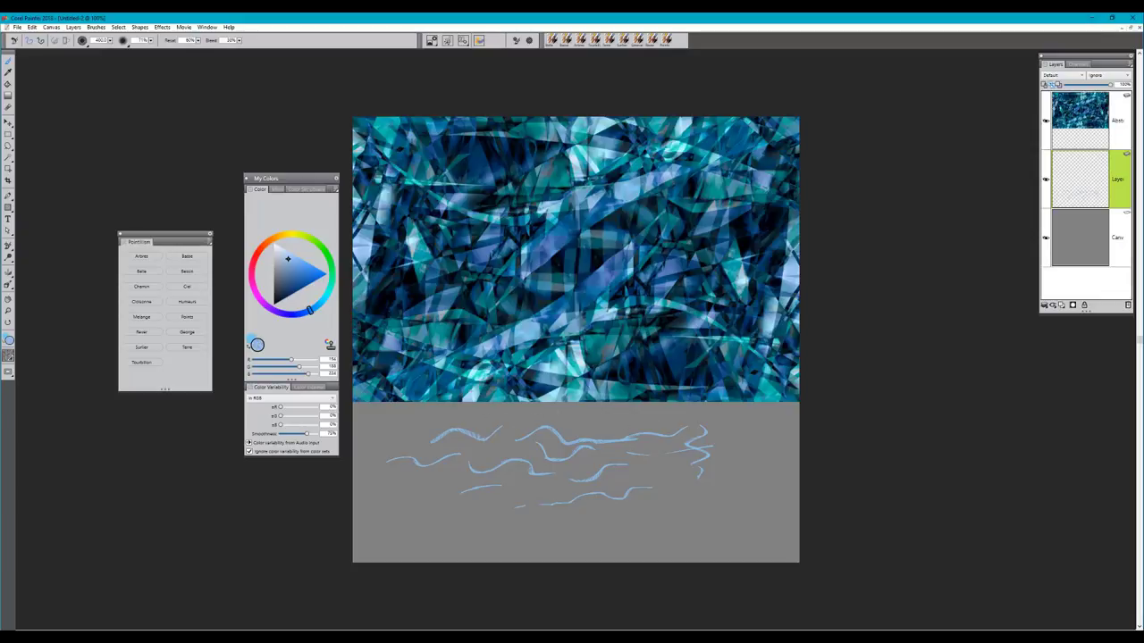
{"action": "left_click_drag", "start_coordinate": [416, 420], "coordinate": [408, 446]}
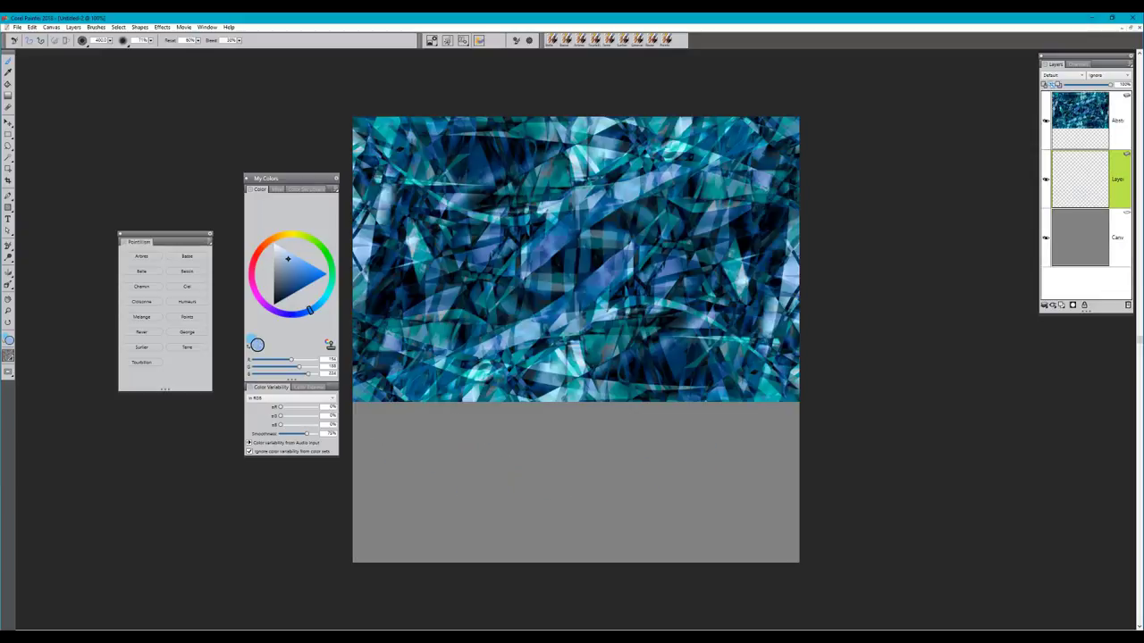
- Select the abstract image layer in Layers and pick another brush variant
{"action": "left_click", "coordinate": [186, 271]}
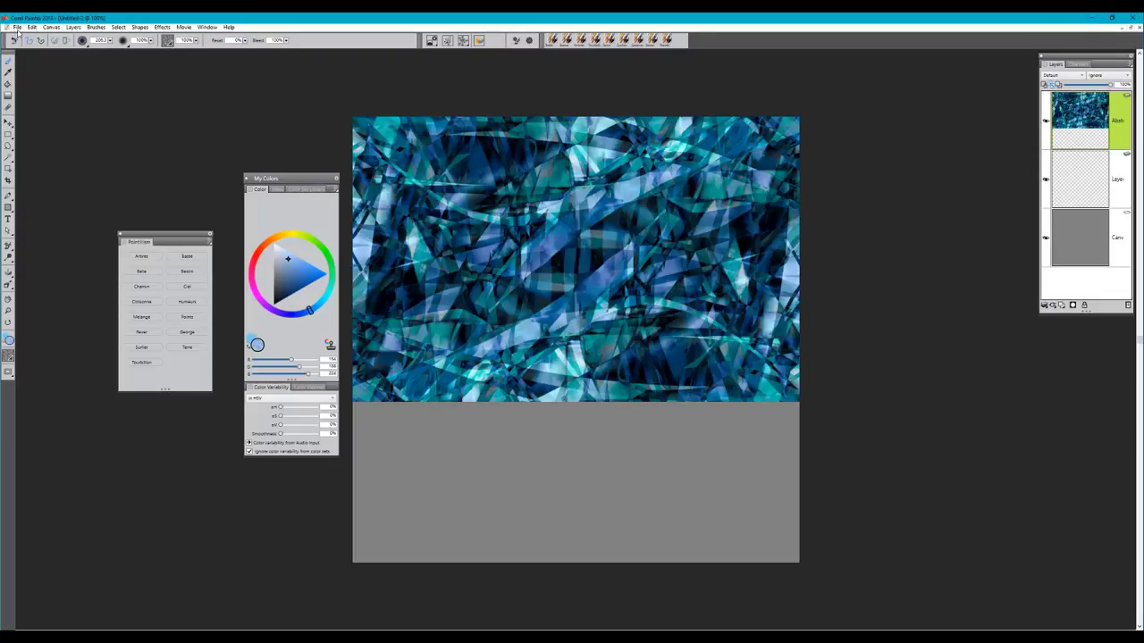
{"action": "left_click", "coordinate": [567, 384]}
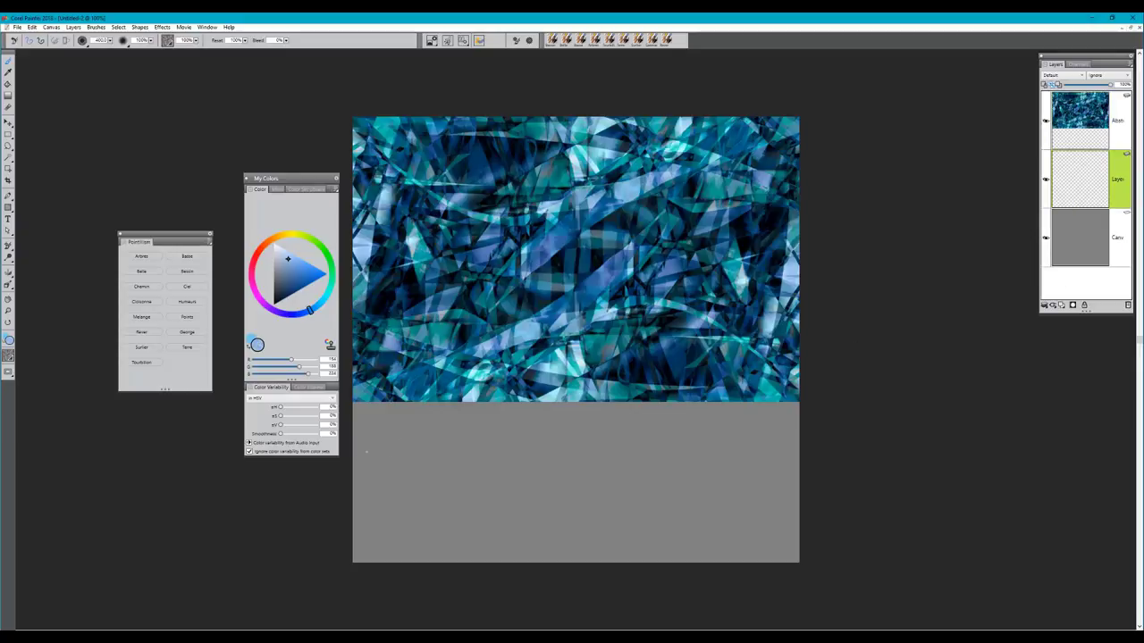
- Drag one long horizontal streak of light blue dots across the grey area
{"action": "left_click_drag", "start_coordinate": [411, 460], "coordinate": [796, 452]}
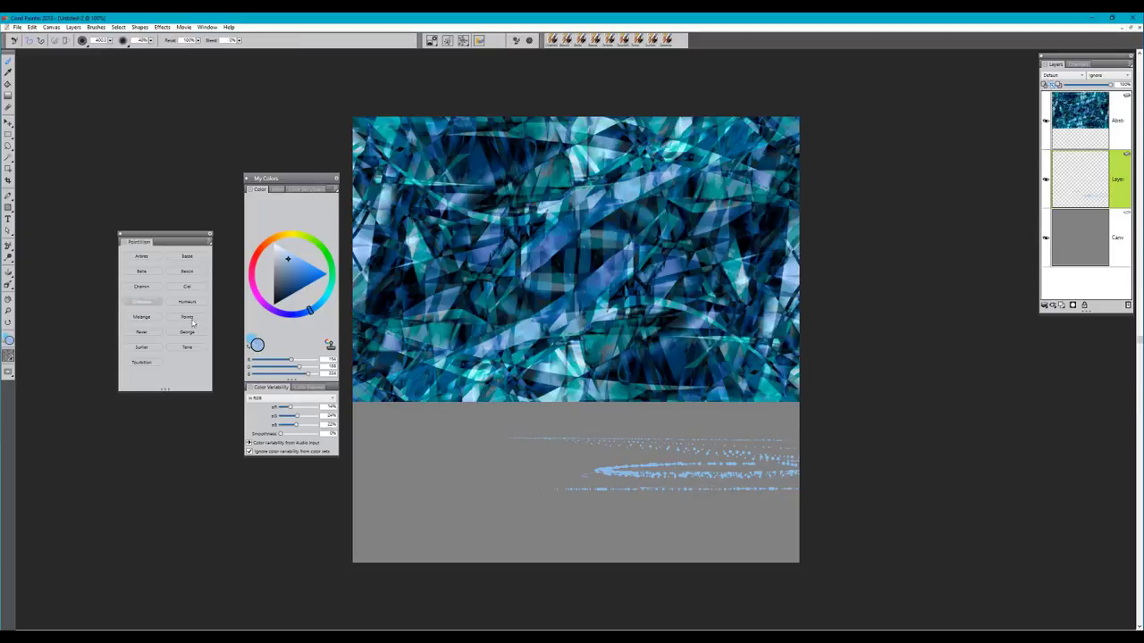
- Choose the Points variant and dab overlapping soft blue and lilac blobs at lower left
{"action": "left_click", "coordinate": [447, 474]}
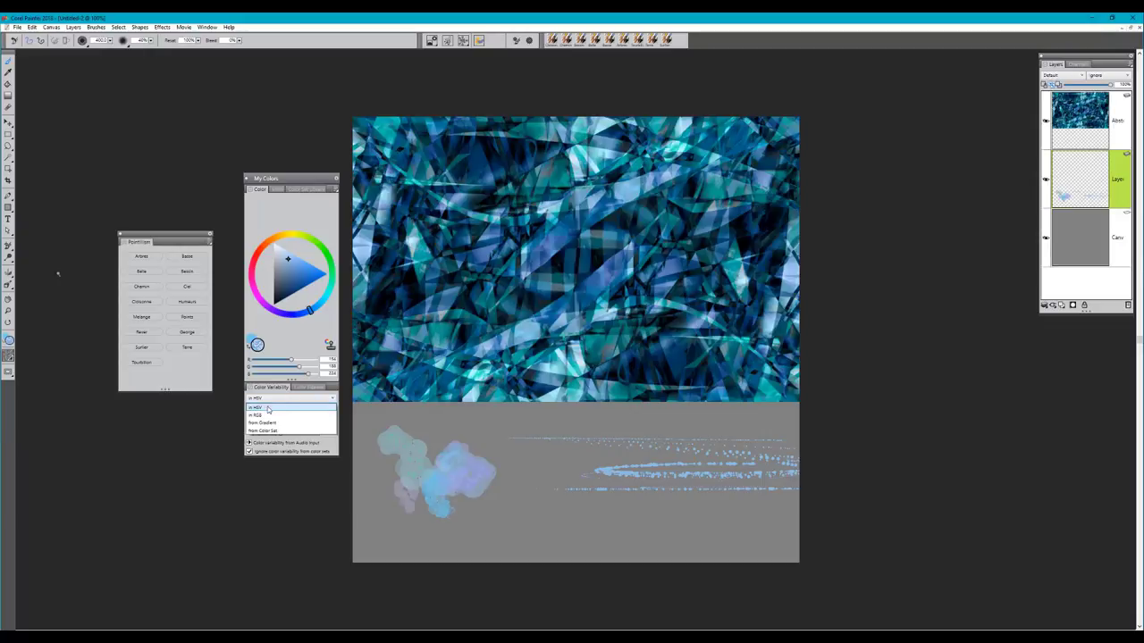
{"action": "mouse_move", "coordinate": [268, 423]}
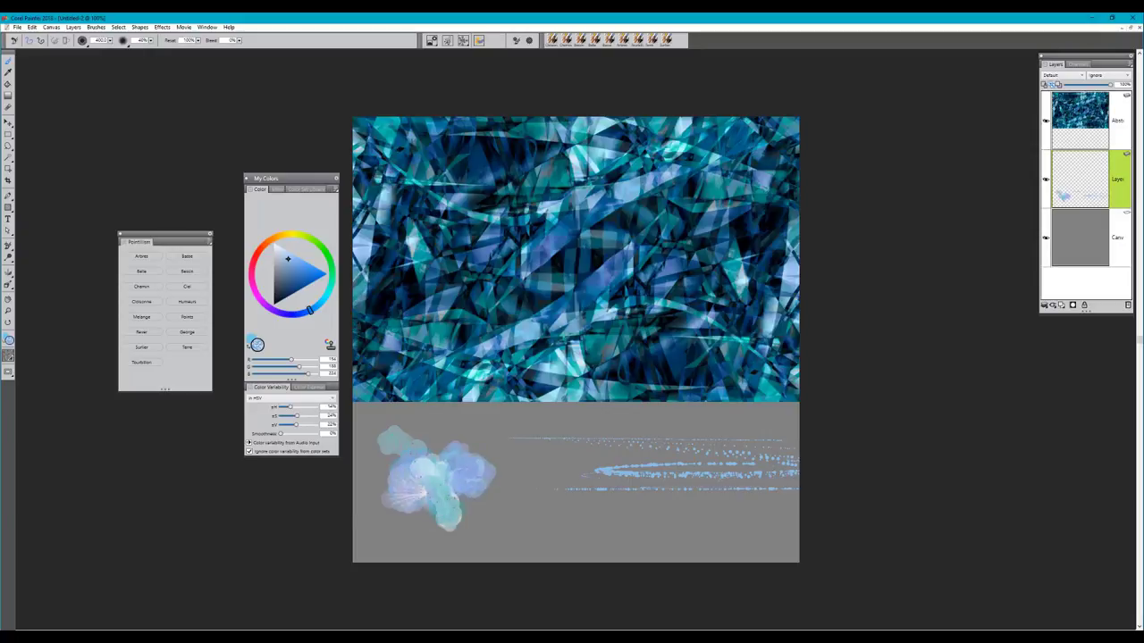
{"action": "left_click_drag", "start_coordinate": [429, 465], "coordinate": [447, 438]}
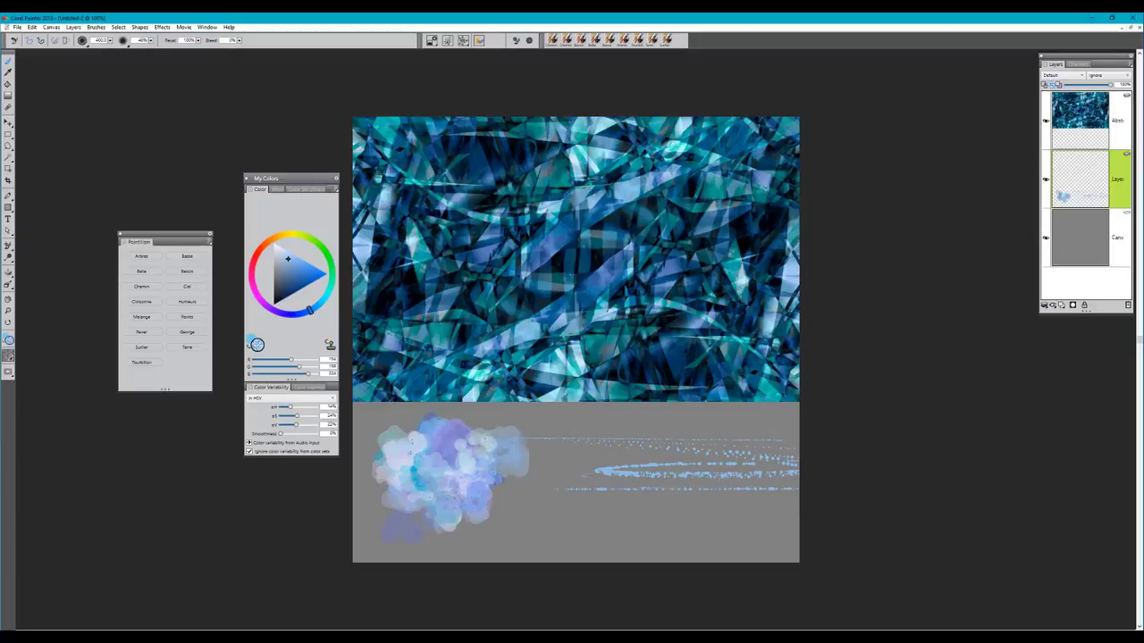
{"action": "left_click_drag", "start_coordinate": [438, 500], "coordinate": [411, 532]}
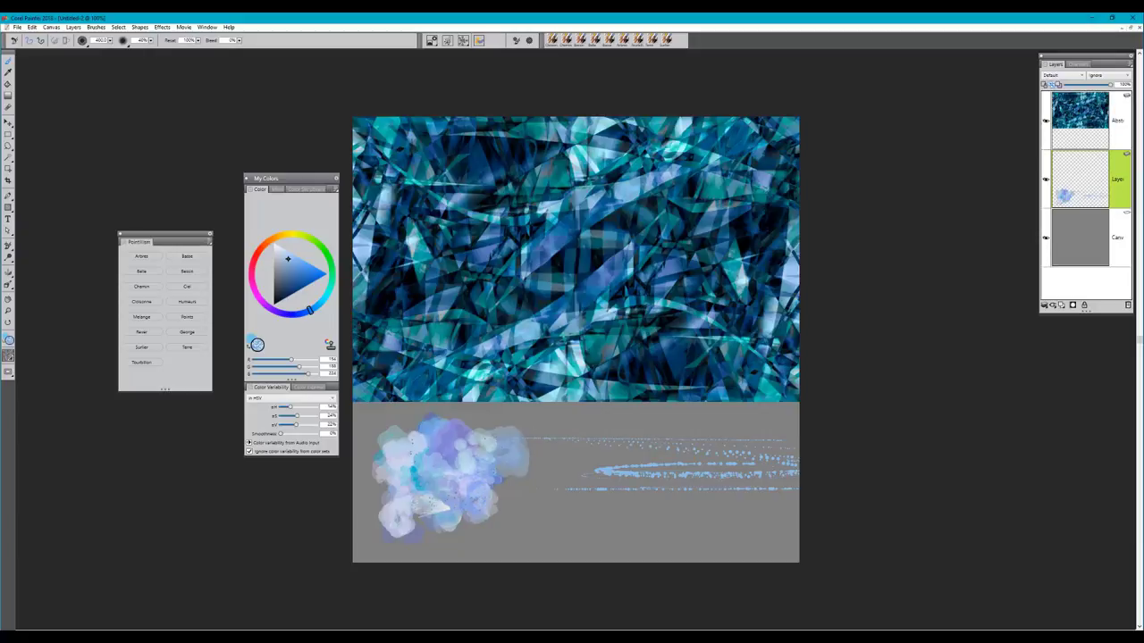
{"action": "left_click", "coordinate": [482, 474]}
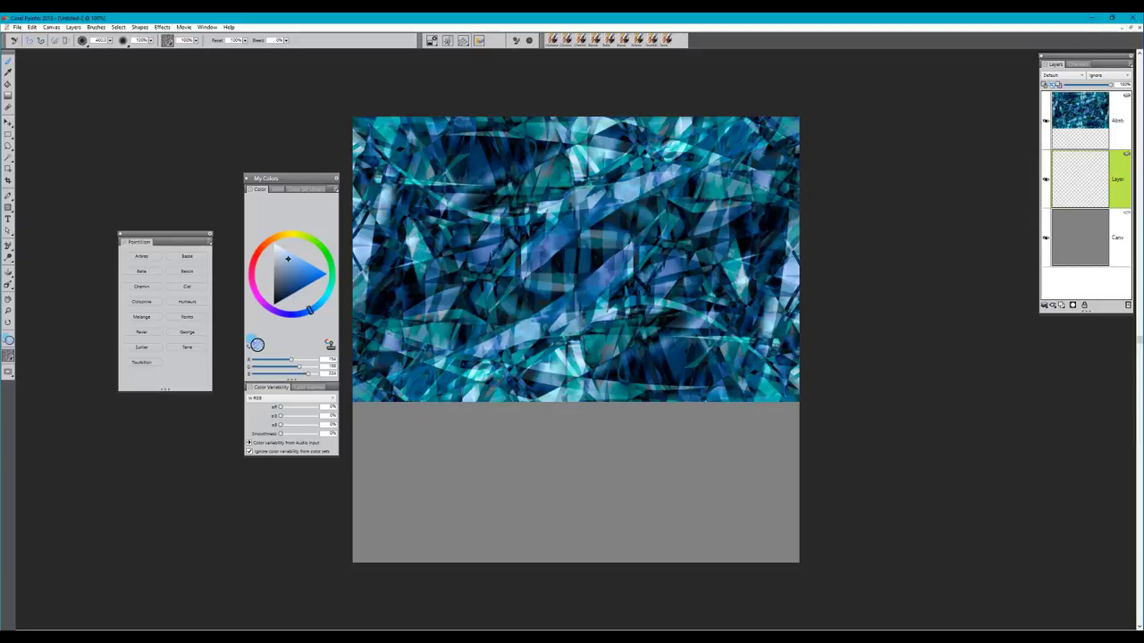
{"action": "mouse_move", "coordinate": [188, 320]}
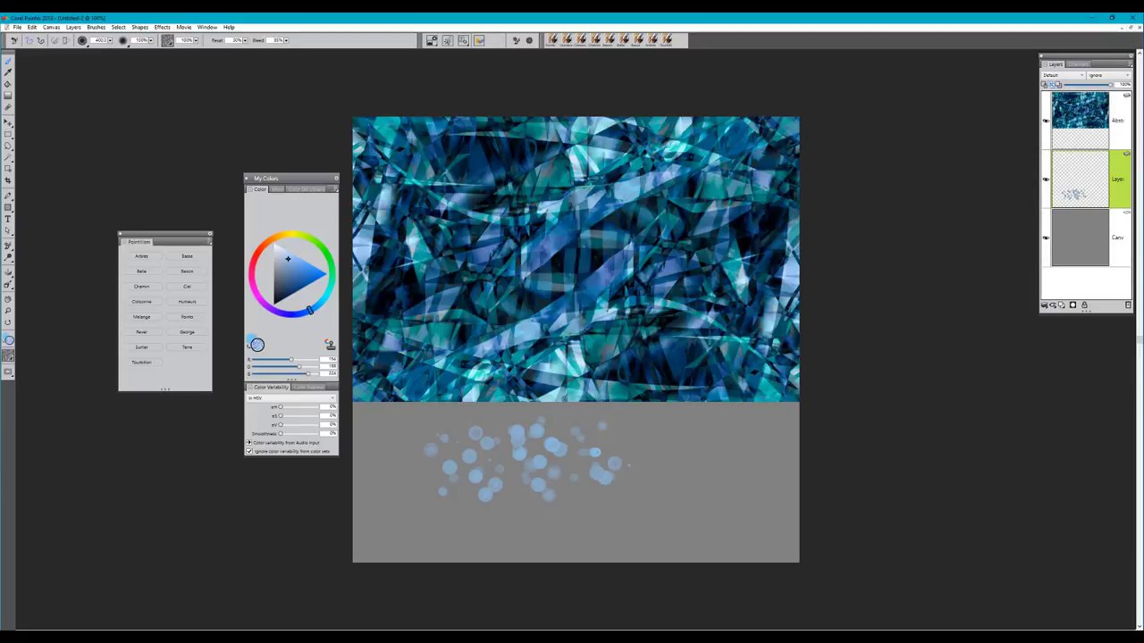
- Dab another pale blue dot into the grey lower area
{"action": "left_click", "coordinate": [612, 447]}
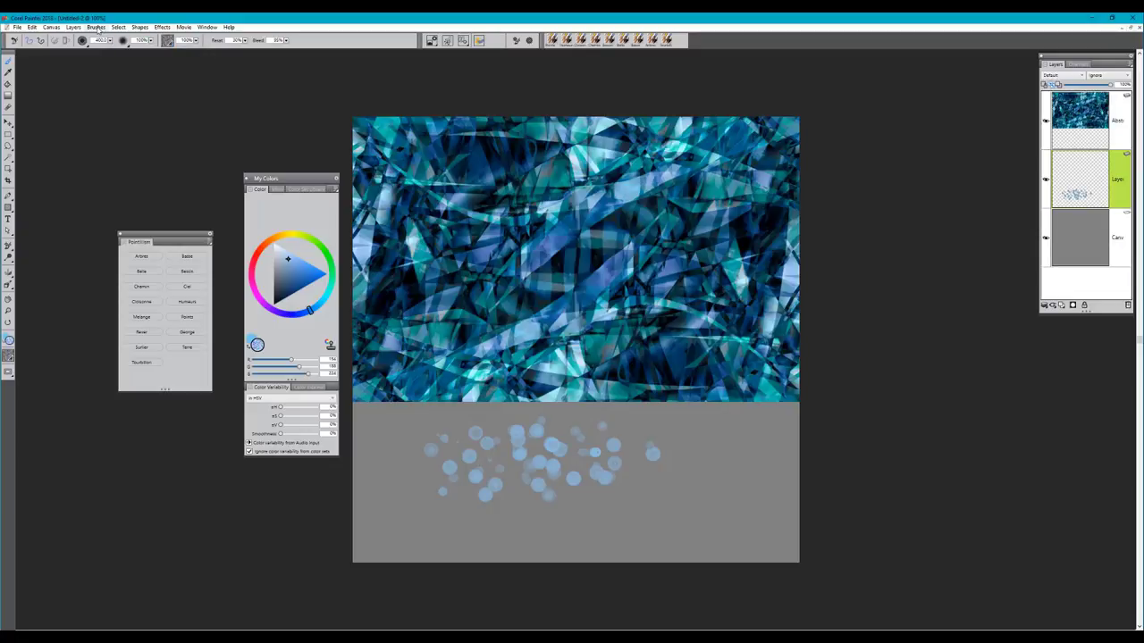
- Record a single brush dab in the grey area with Brushes > Record Stroke
{"action": "left_click", "coordinate": [96, 27]}
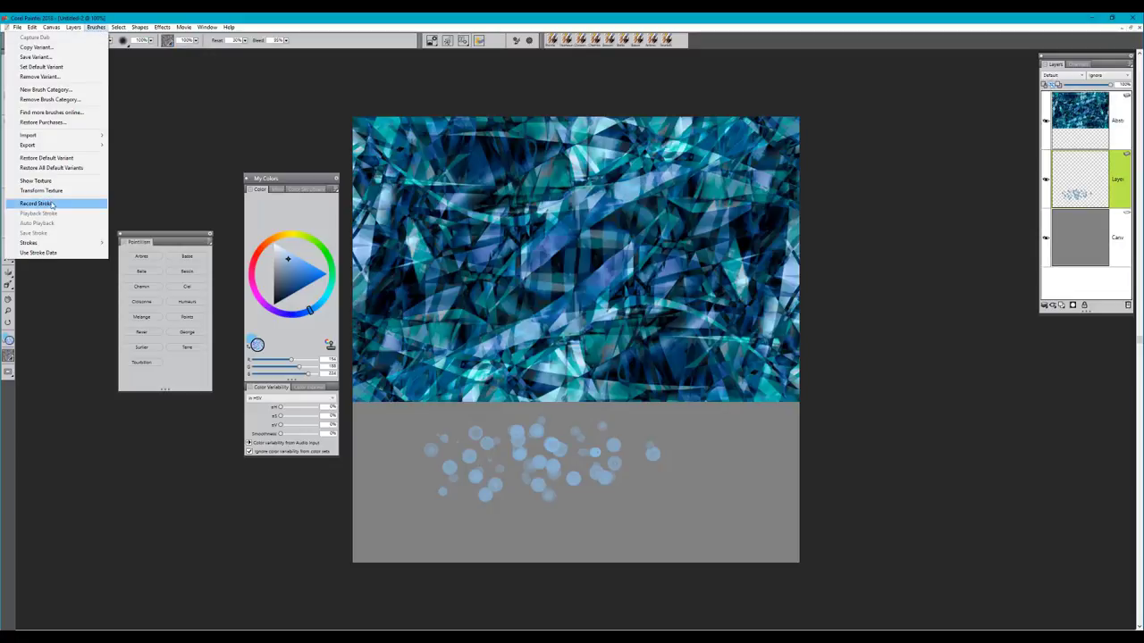
{"action": "left_click", "coordinate": [37, 203]}
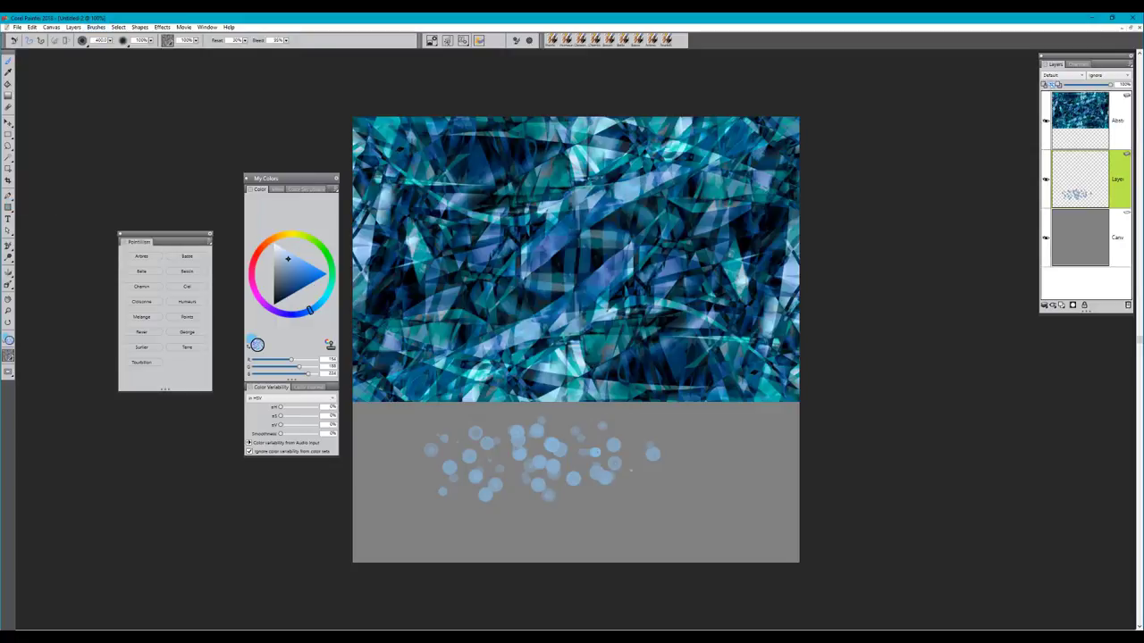
{"action": "left_click", "coordinate": [684, 483]}
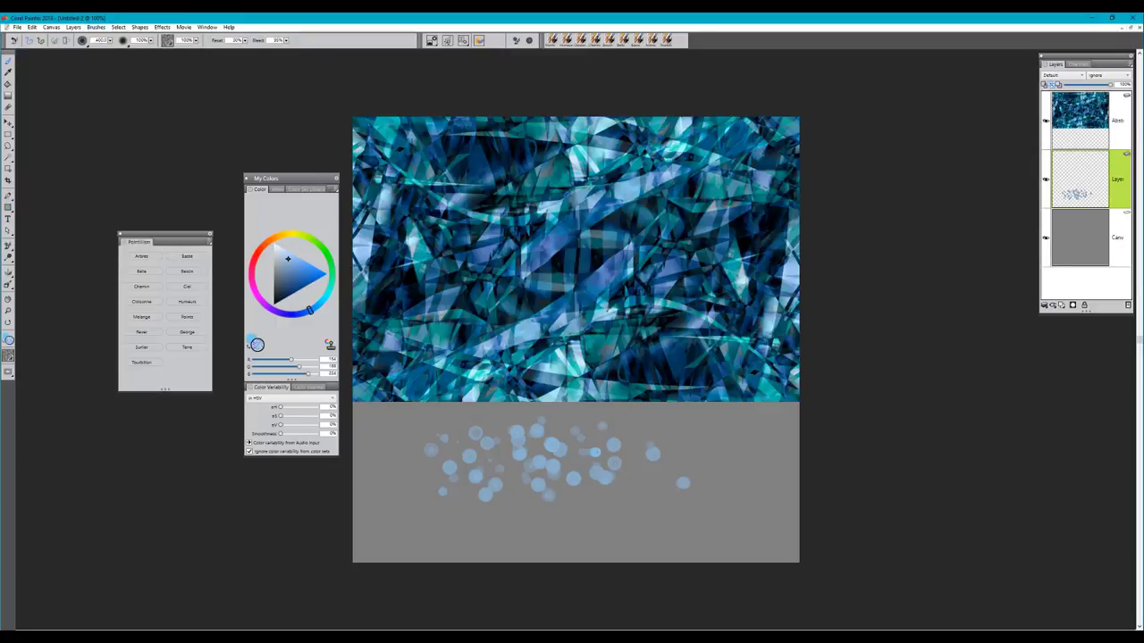
- Fill a lasso selection with the recorded dab via Auto Playback, then clear the layer
{"action": "left_click", "coordinate": [96, 26]}
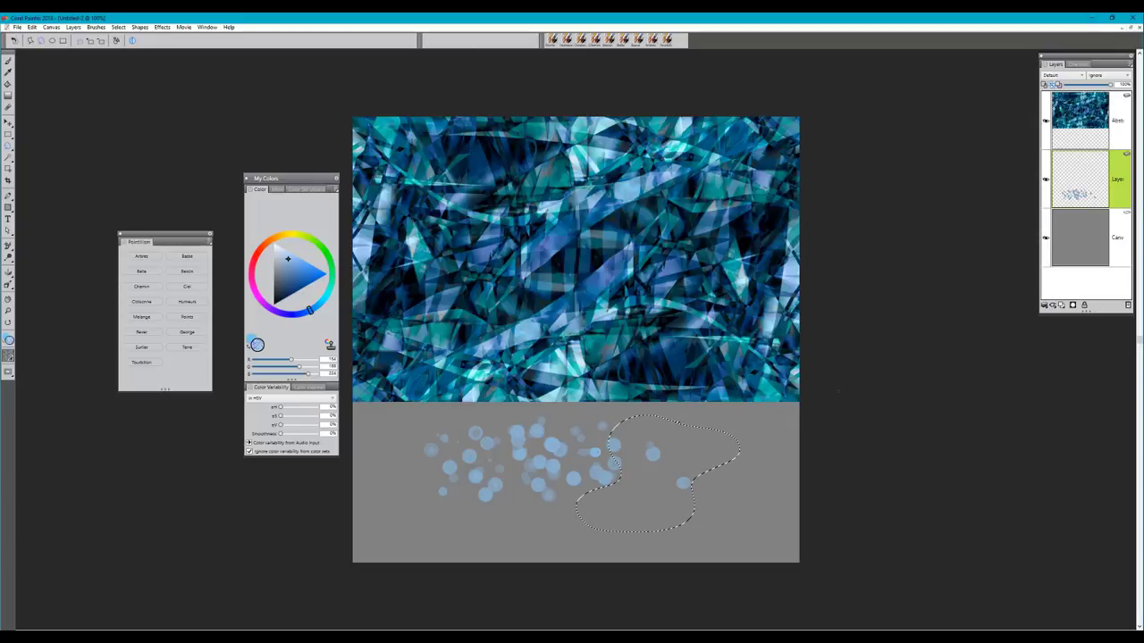
{"action": "left_click", "coordinate": [96, 27]}
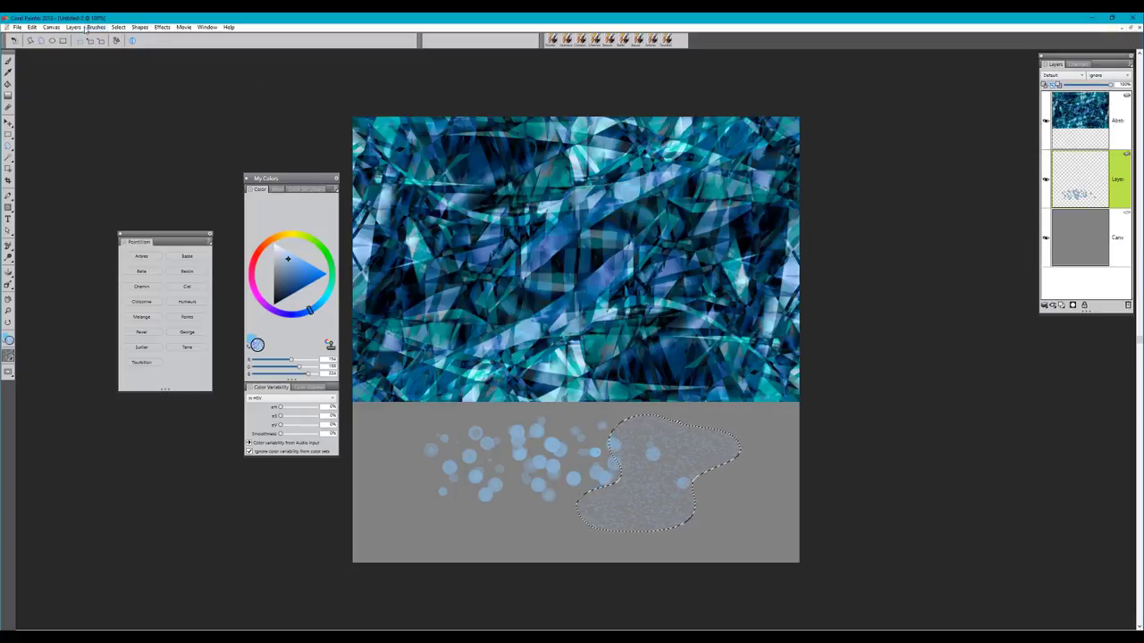
{"action": "left_click", "coordinate": [96, 27]}
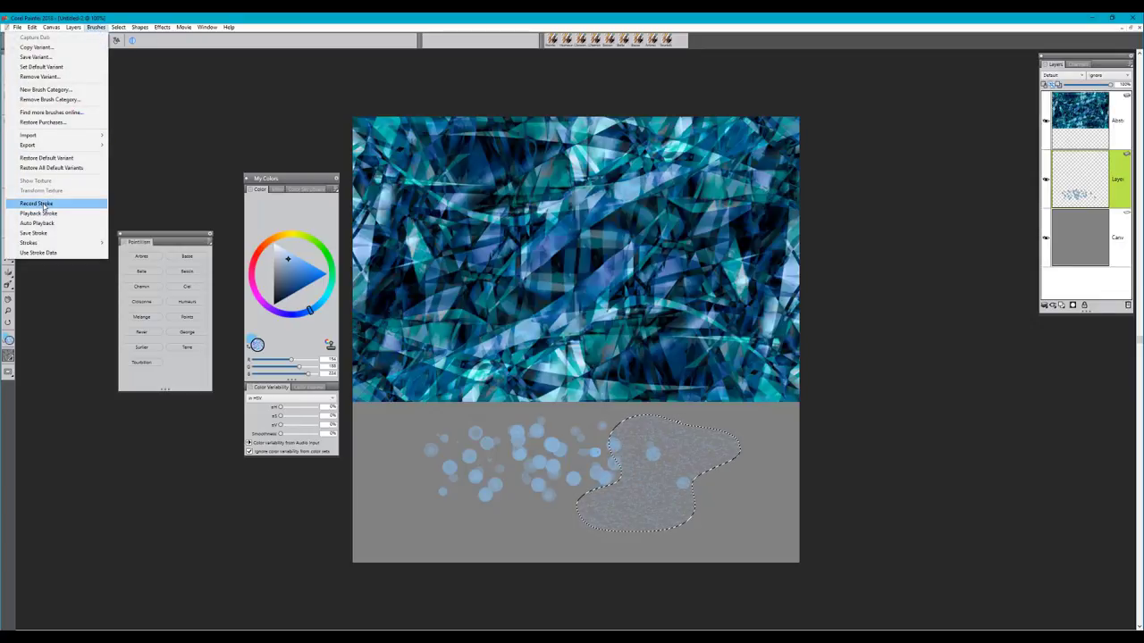
{"action": "left_click", "coordinate": [35, 203]}
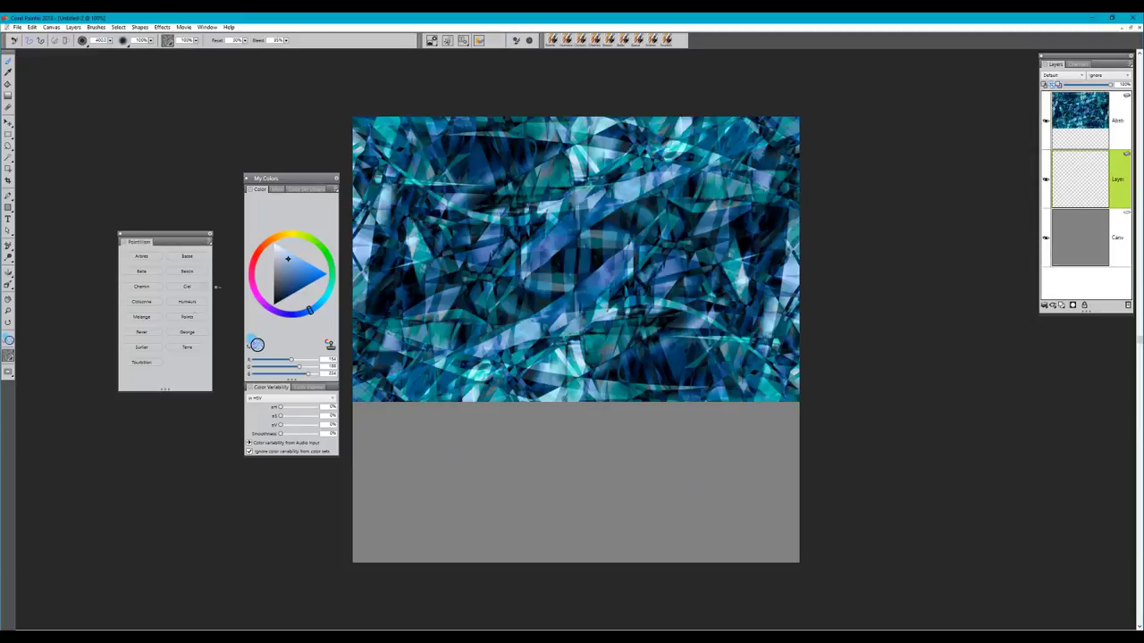
- Paint bubbly blue dots along the abstract image's bottom with another Pointillism brush
{"action": "left_click", "coordinate": [141, 333]}
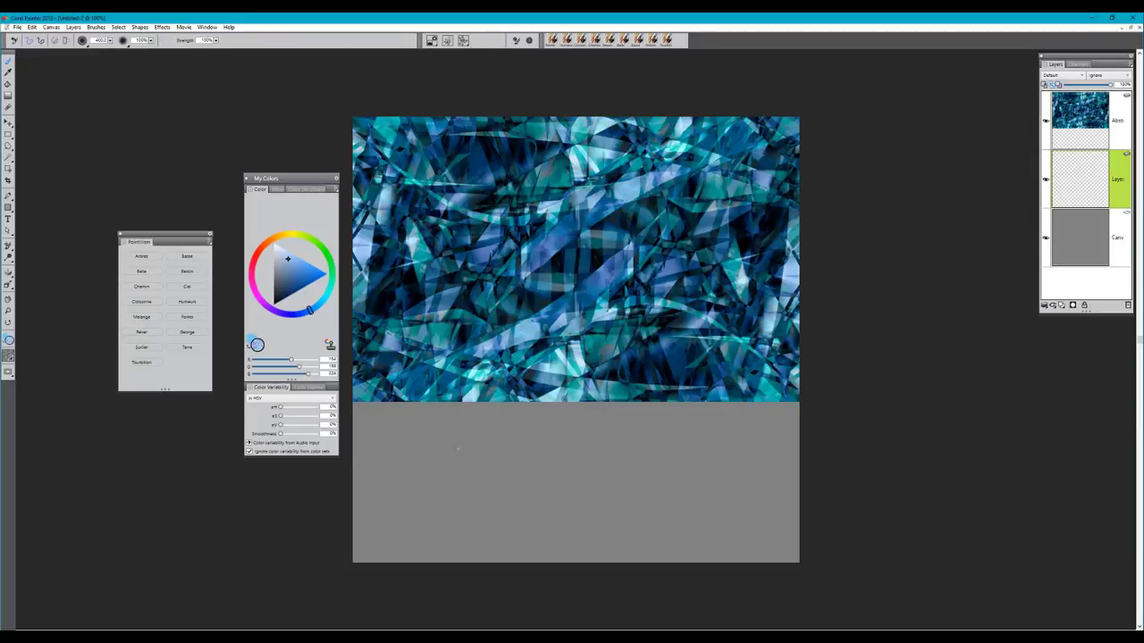
{"action": "left_click", "coordinate": [572, 447]}
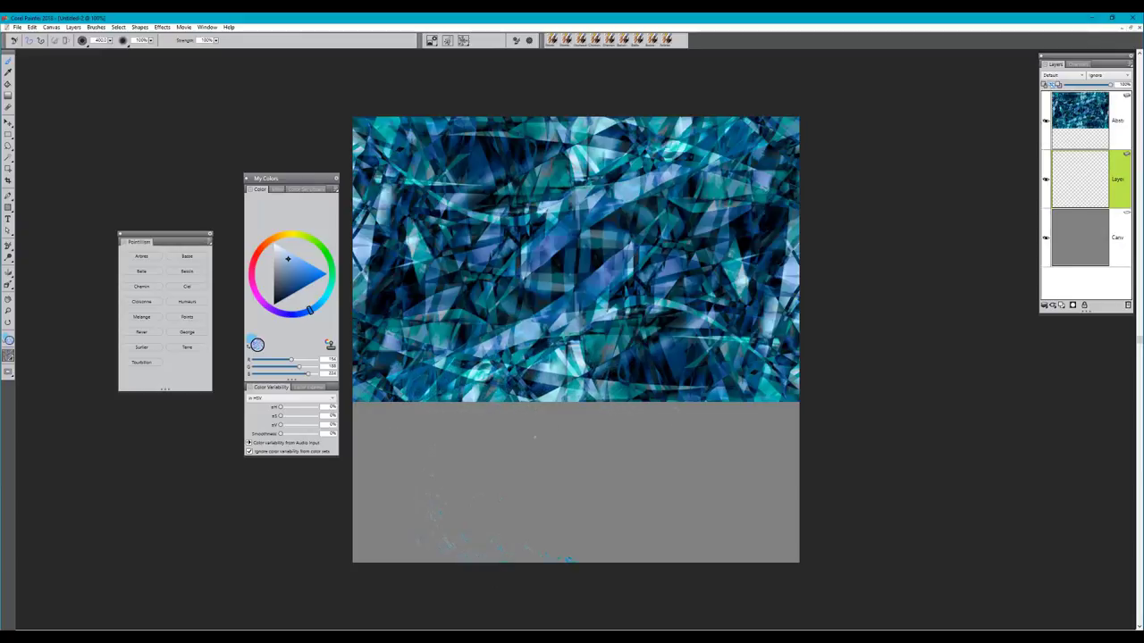
{"action": "left_click", "coordinate": [560, 447]}
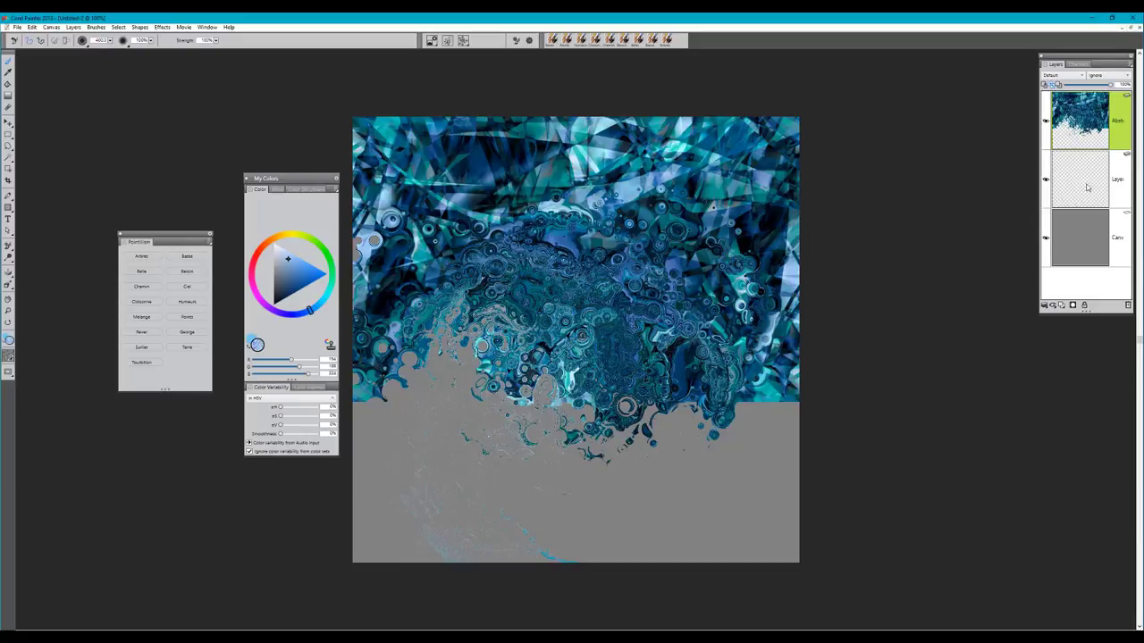
{"action": "left_click", "coordinate": [572, 483]}
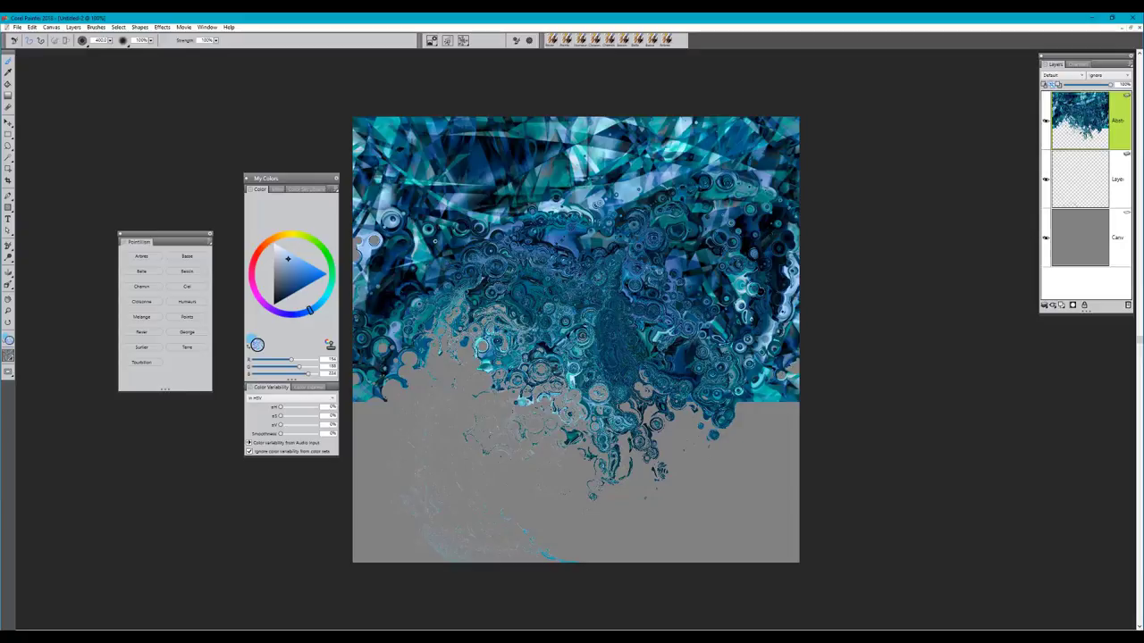
{"action": "left_click", "coordinate": [478, 215]}
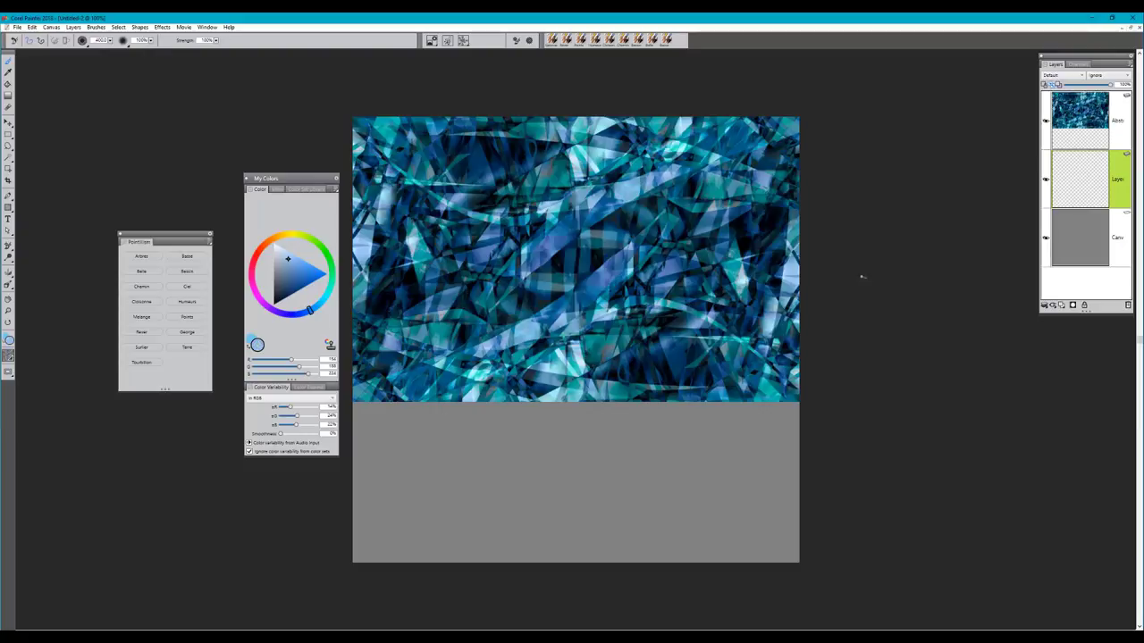
- Paint test bubbly dabs and a fine streaky mark on the abstract image layer
{"action": "left_click", "coordinate": [532, 371]}
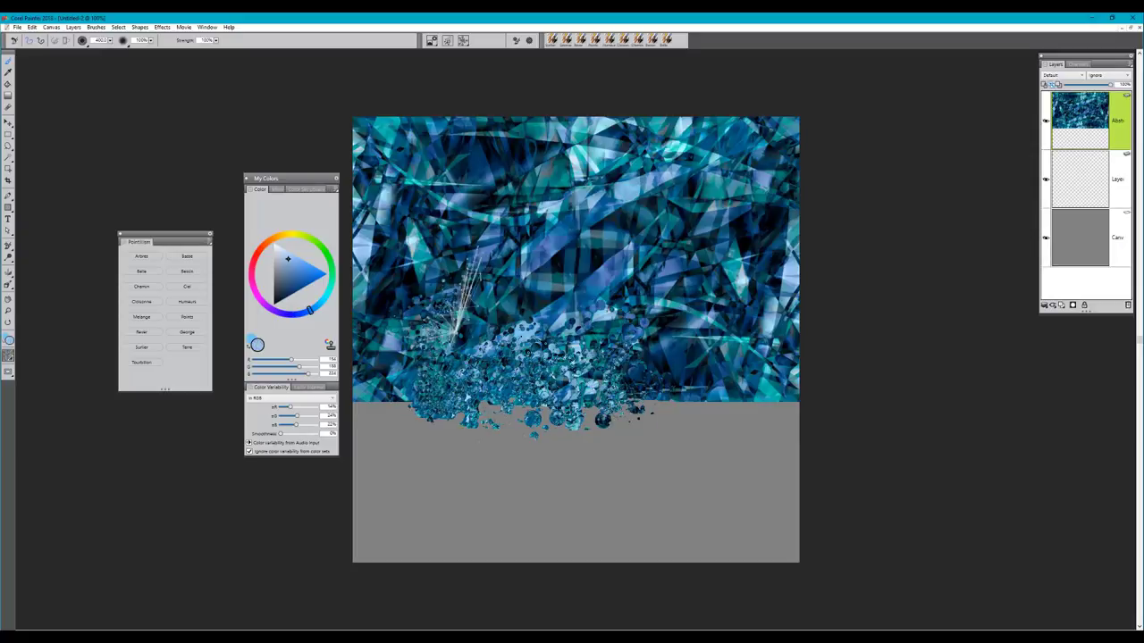
{"action": "left_click_drag", "start_coordinate": [474, 303], "coordinate": [616, 313]}
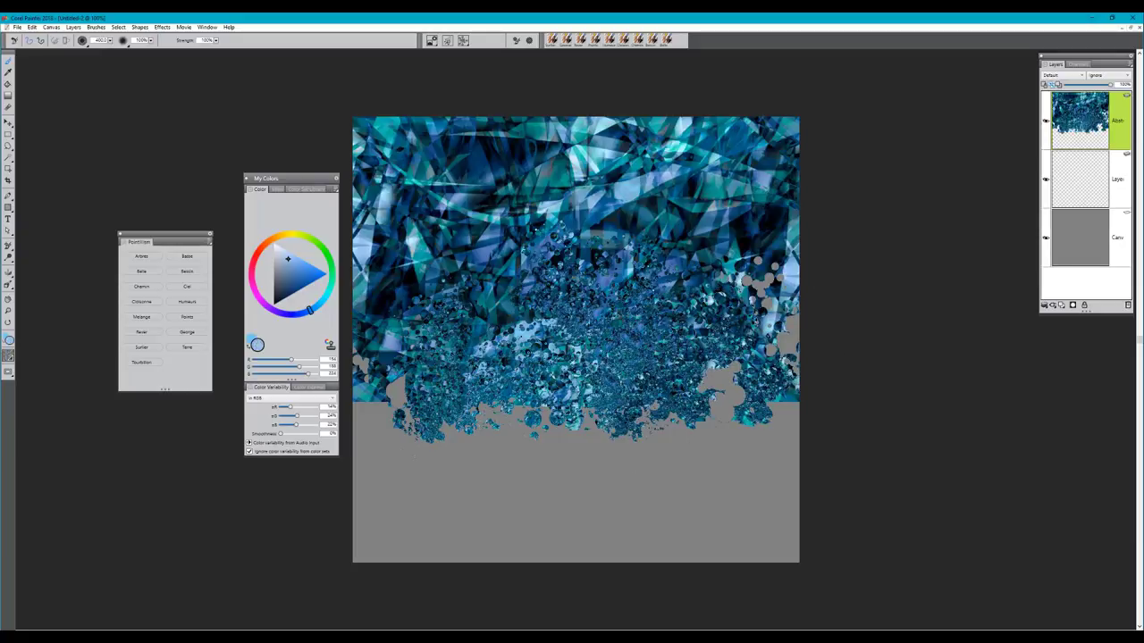
{"action": "left_click", "coordinate": [447, 228]}
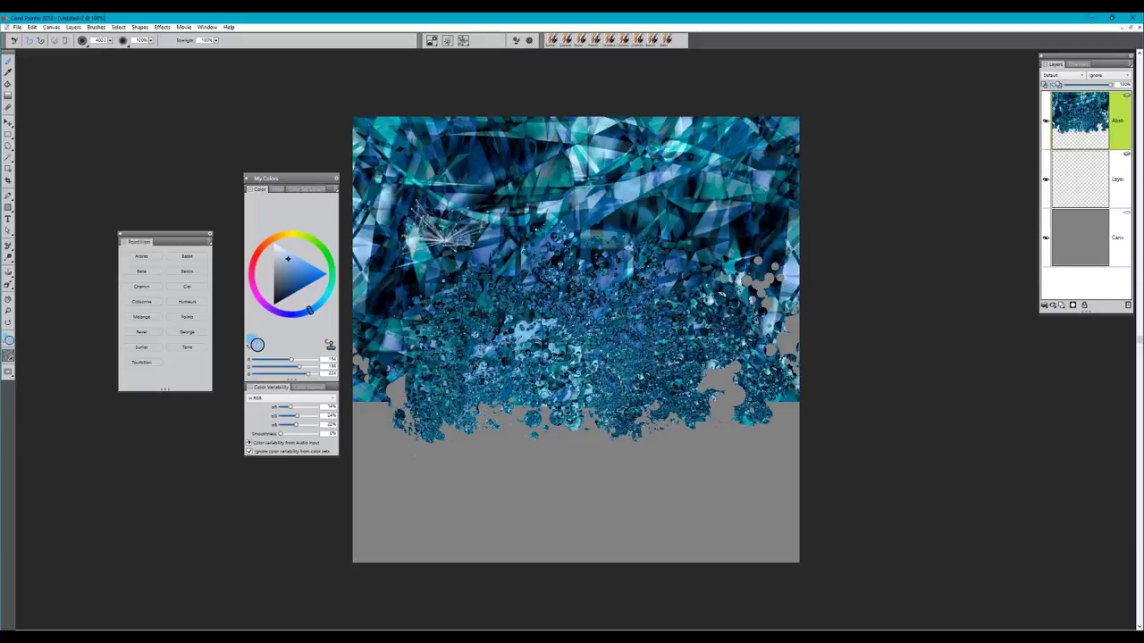
{"action": "left_click", "coordinate": [447, 232]}
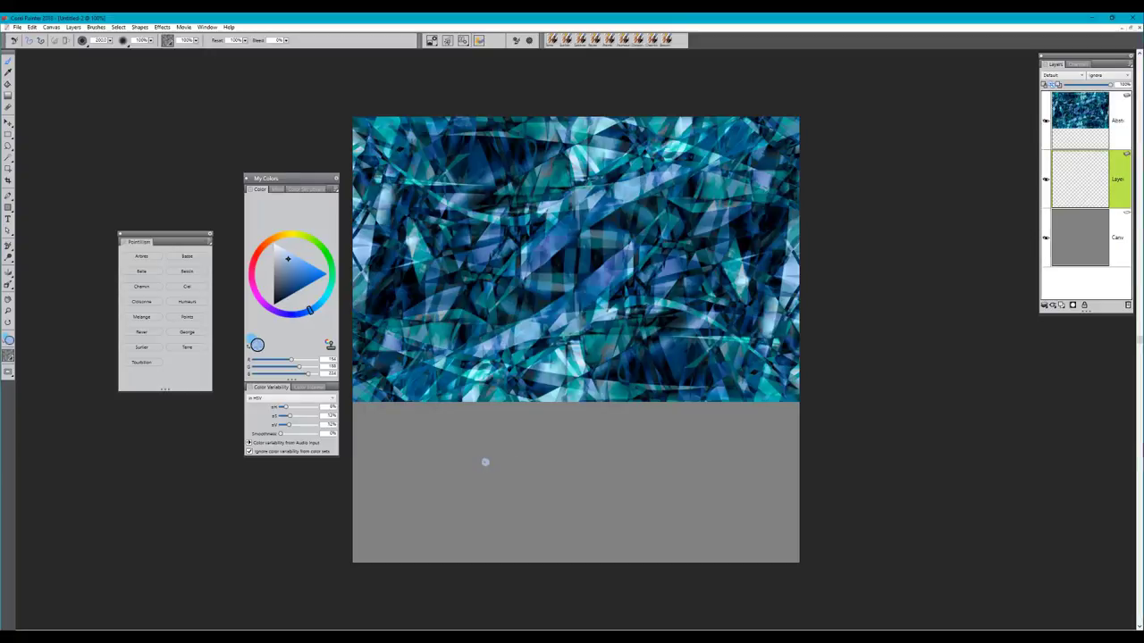
- Scatter pale blue dots over the lower grey area, then add a long diagonal stippled streak
{"action": "left_click", "coordinate": [486, 462]}
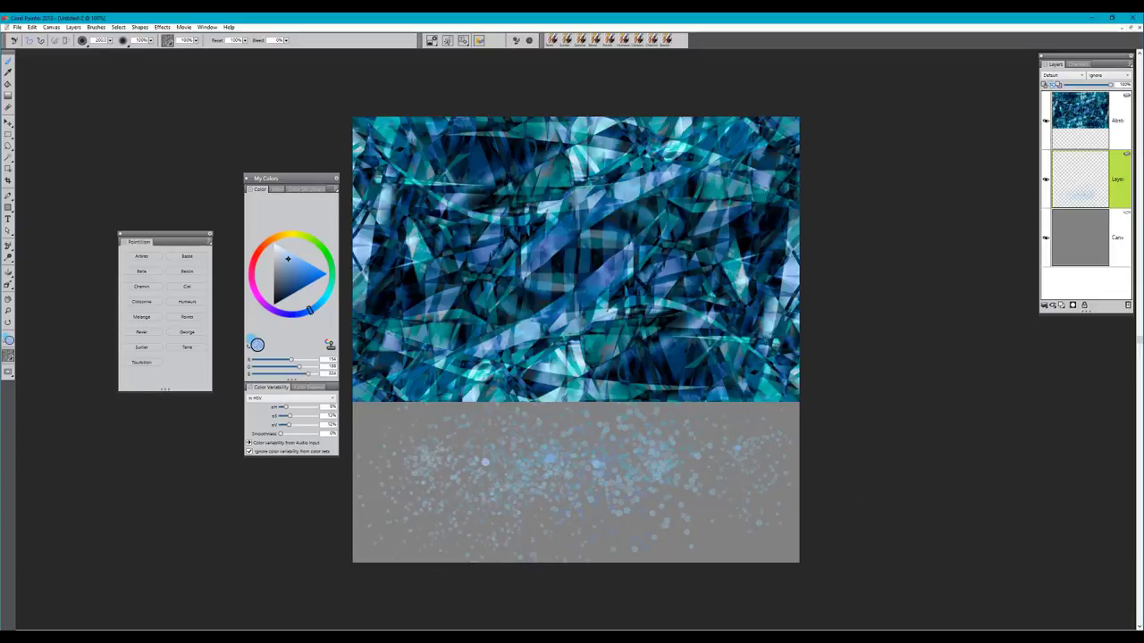
{"action": "left_click_drag", "start_coordinate": [429, 482], "coordinate": [697, 455]}
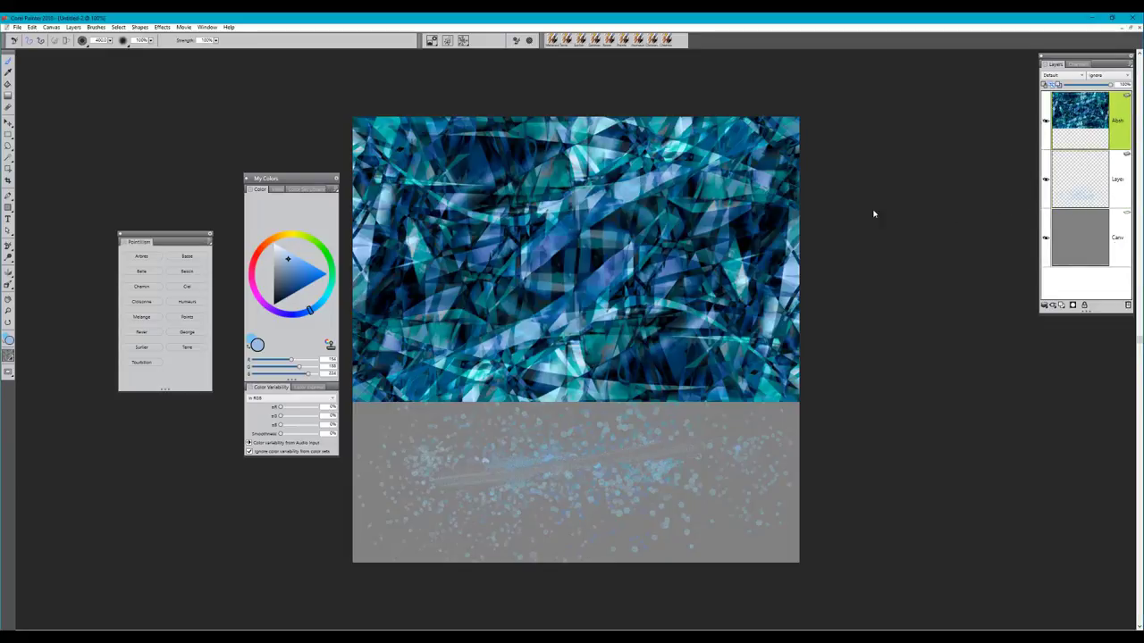
{"action": "left_click_drag", "start_coordinate": [474, 407], "coordinate": [626, 367]}
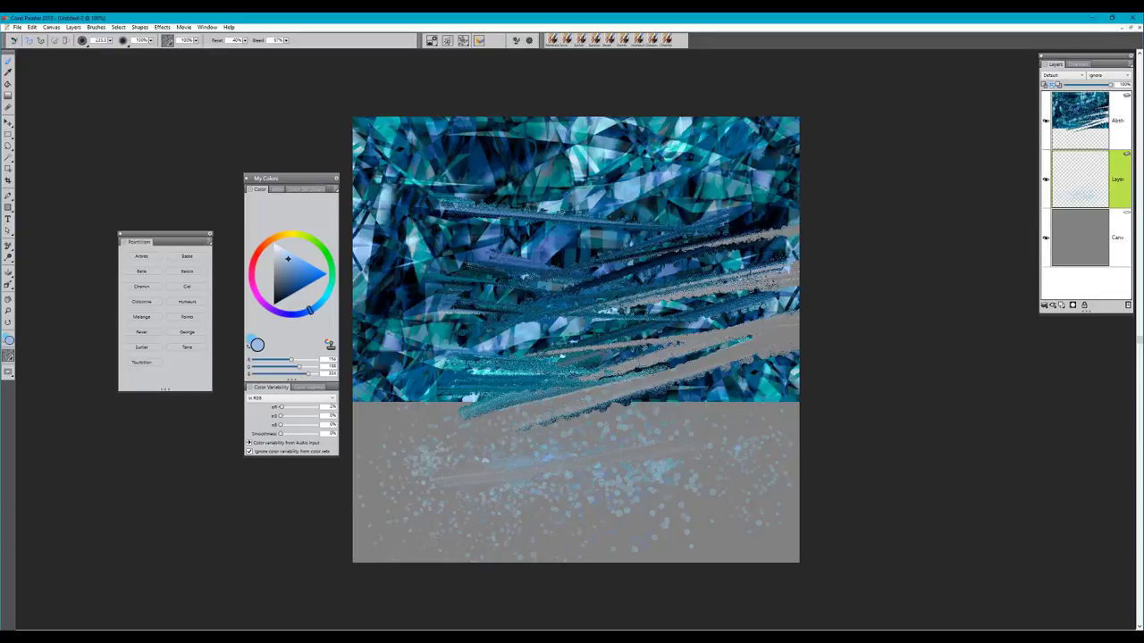
- Dab pale blue over the lower grey area, then scatter pink dots across the image
{"action": "left_click", "coordinate": [572, 491]}
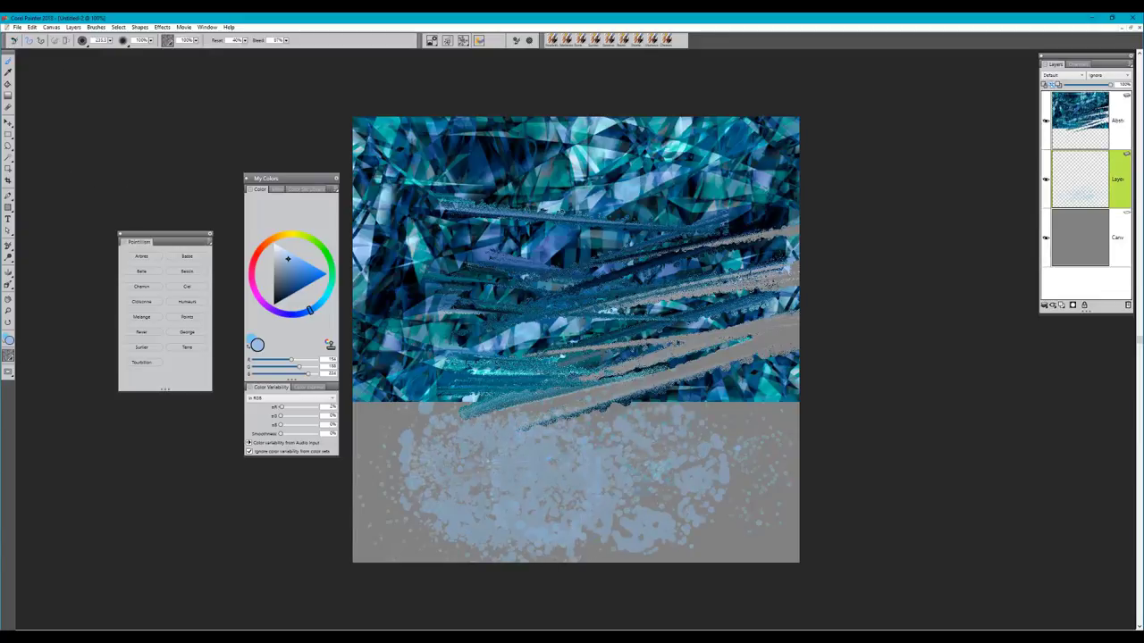
{"action": "left_click", "coordinate": [579, 429]}
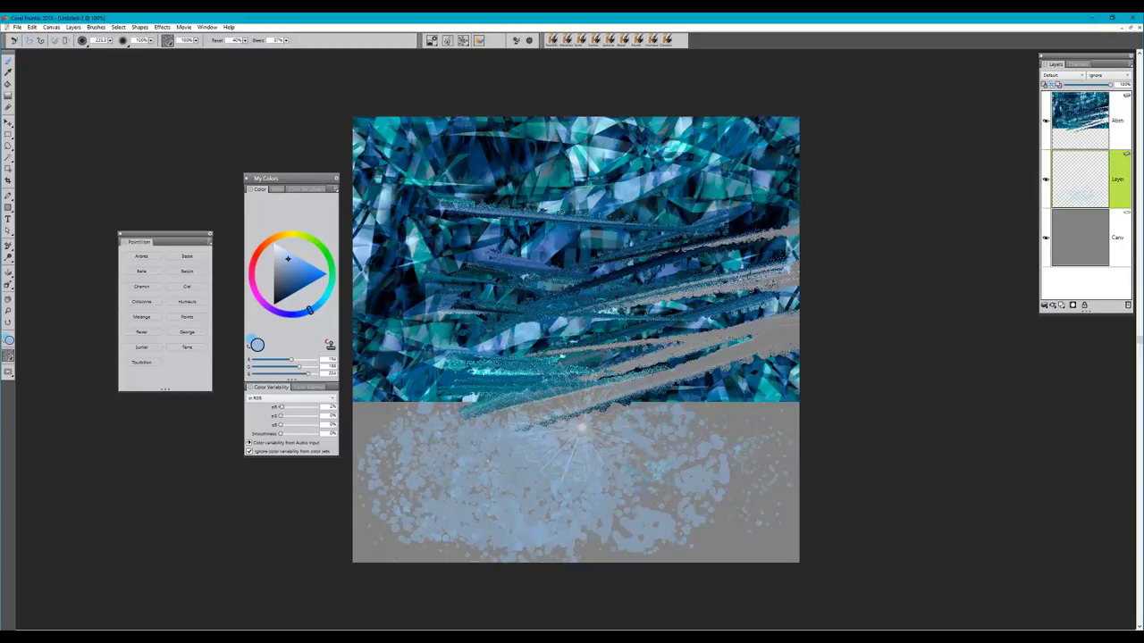
{"action": "left_click", "coordinate": [581, 429]}
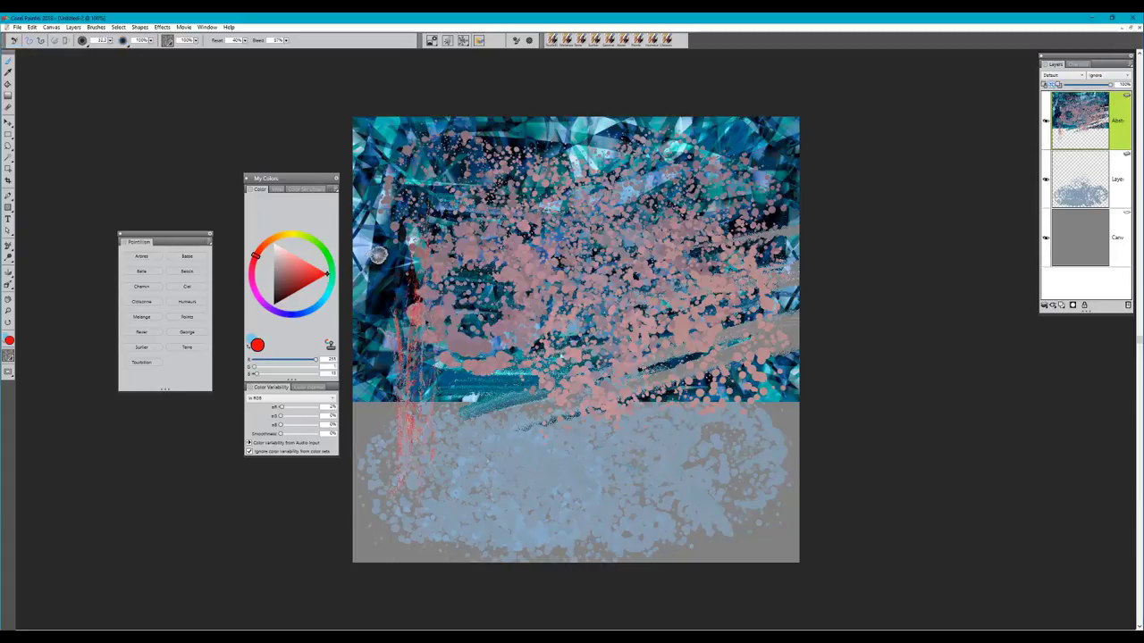
- Build a red dotted patch at the image's left edge and add olive green dots beside it
{"action": "left_click", "coordinate": [388, 259]}
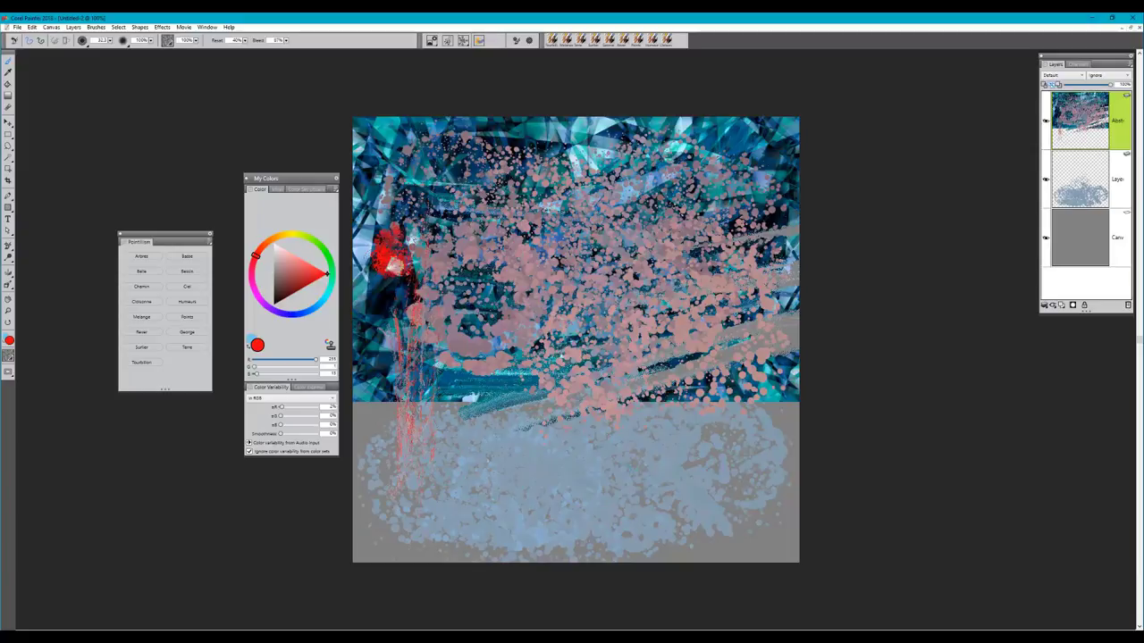
{"action": "left_click", "coordinate": [301, 235]}
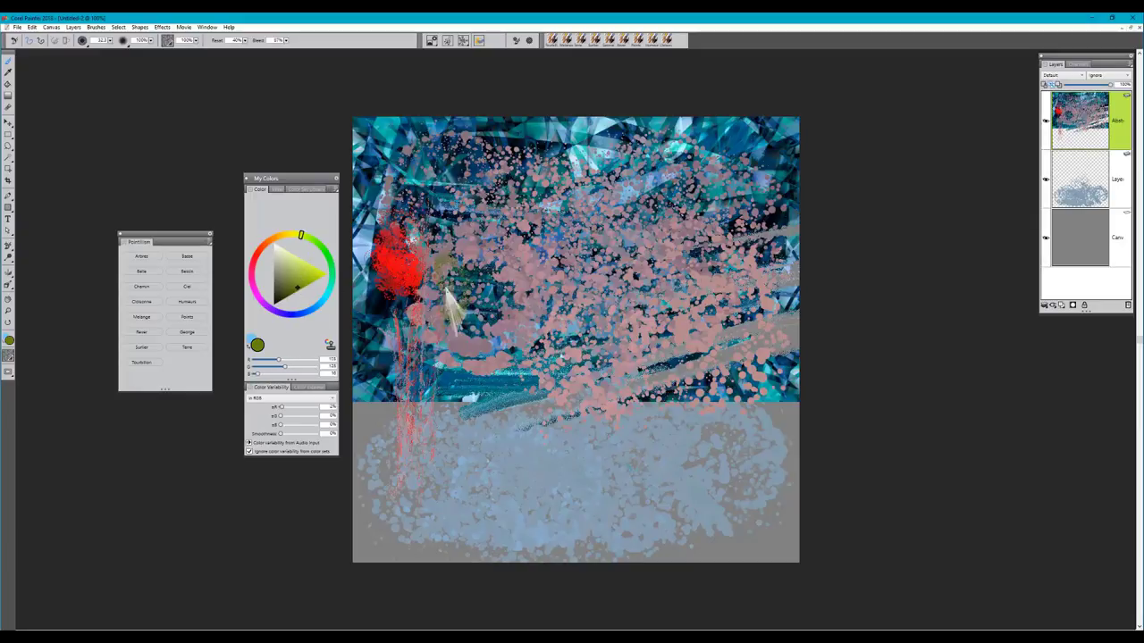
{"action": "left_click", "coordinate": [451, 291]}
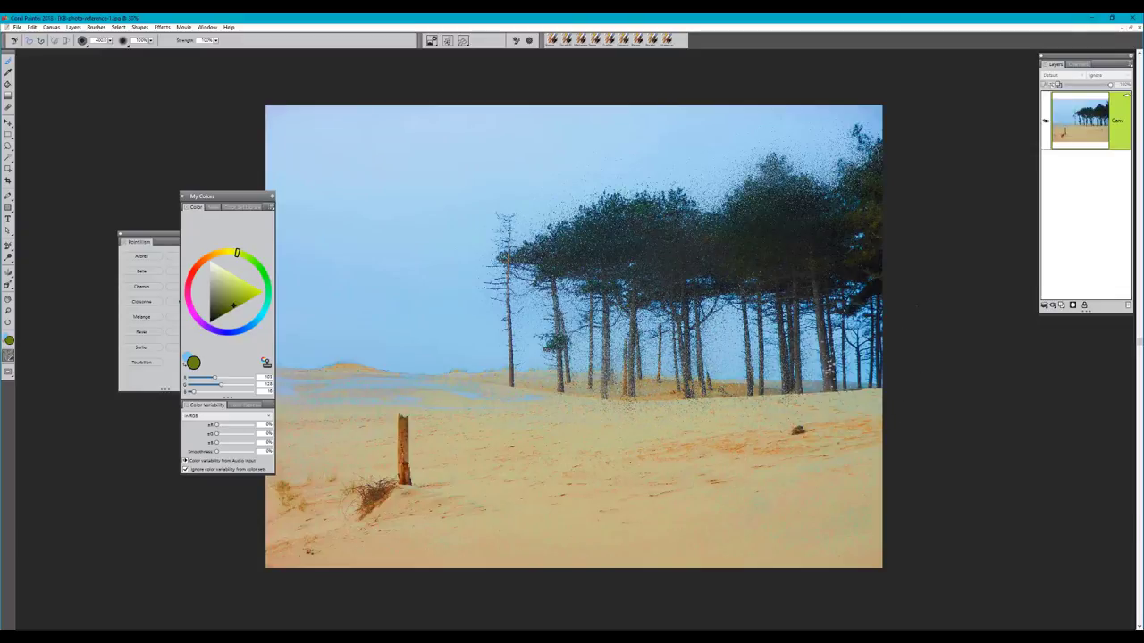
- Stipple fine dots over the sand around the wooden post and across the dunes
{"action": "left_click", "coordinate": [867, 250]}
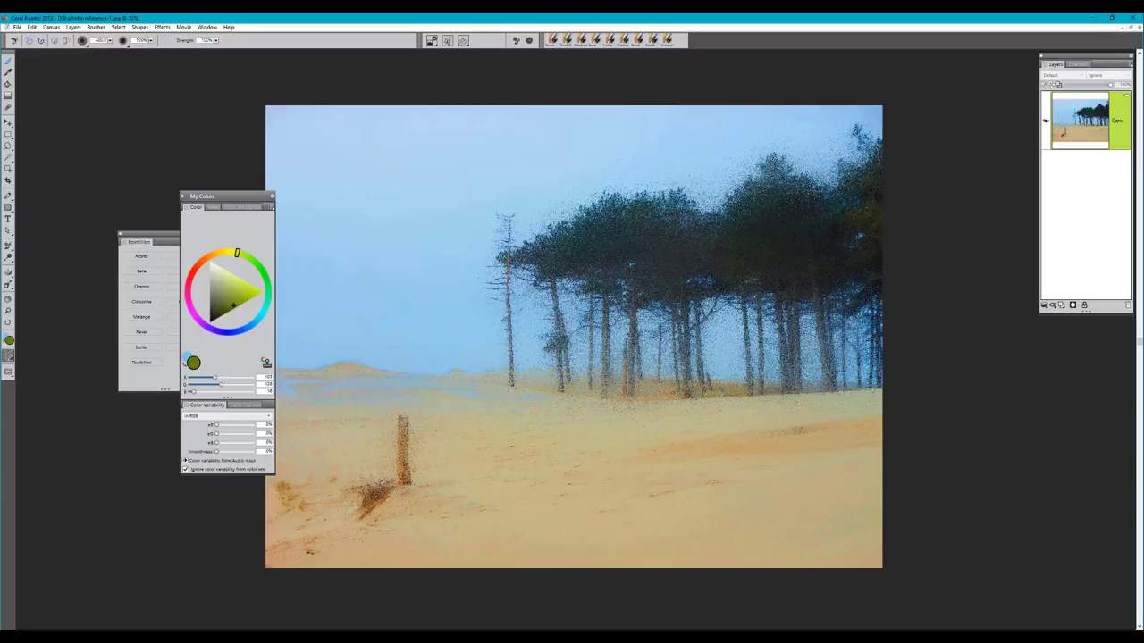
{"action": "left_click", "coordinate": [679, 286]}
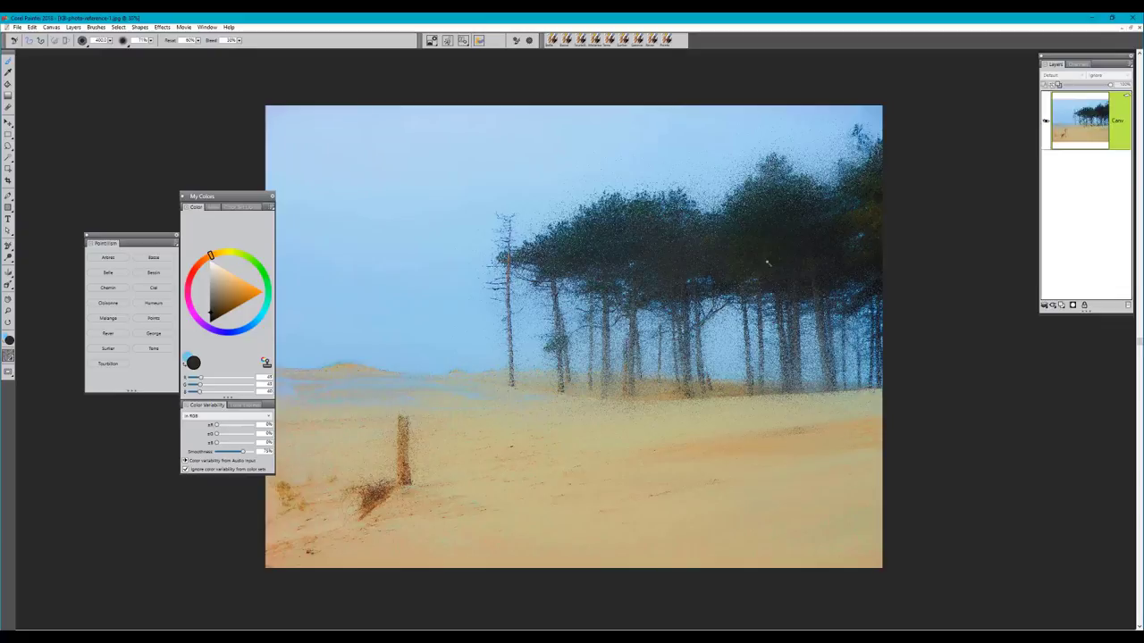
{"action": "mouse_move", "coordinate": [270, 318]}
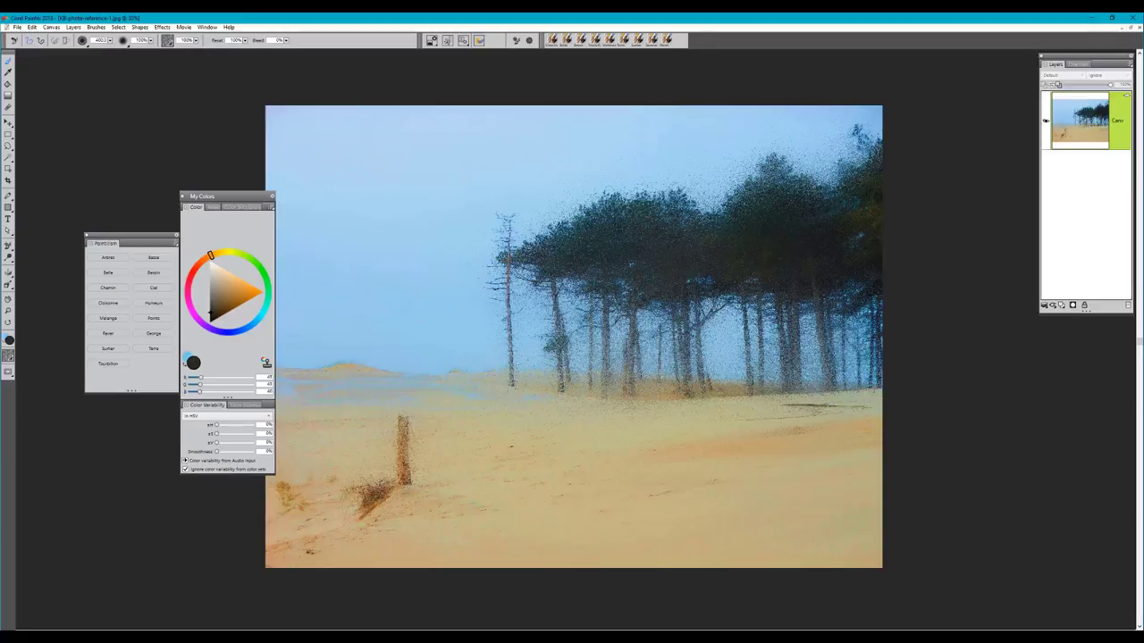
- Draw dark ripple streaks across the sand and lower-left dune, then a pale slope highlight
{"action": "left_click_drag", "start_coordinate": [483, 469], "coordinate": [805, 411]}
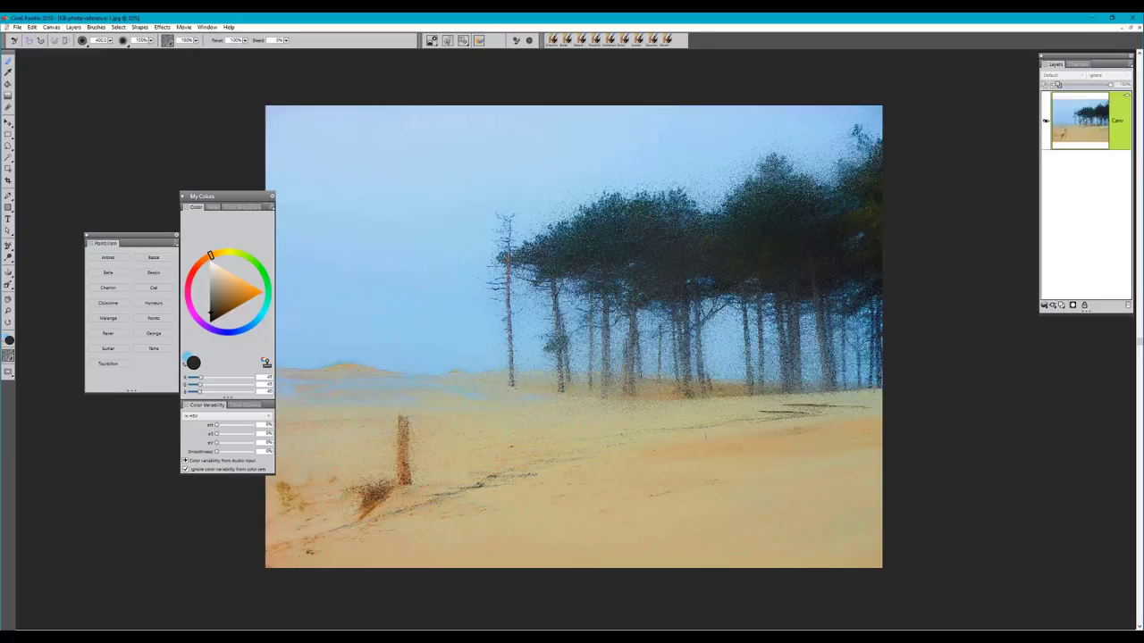
{"action": "left_click", "coordinate": [262, 270]}
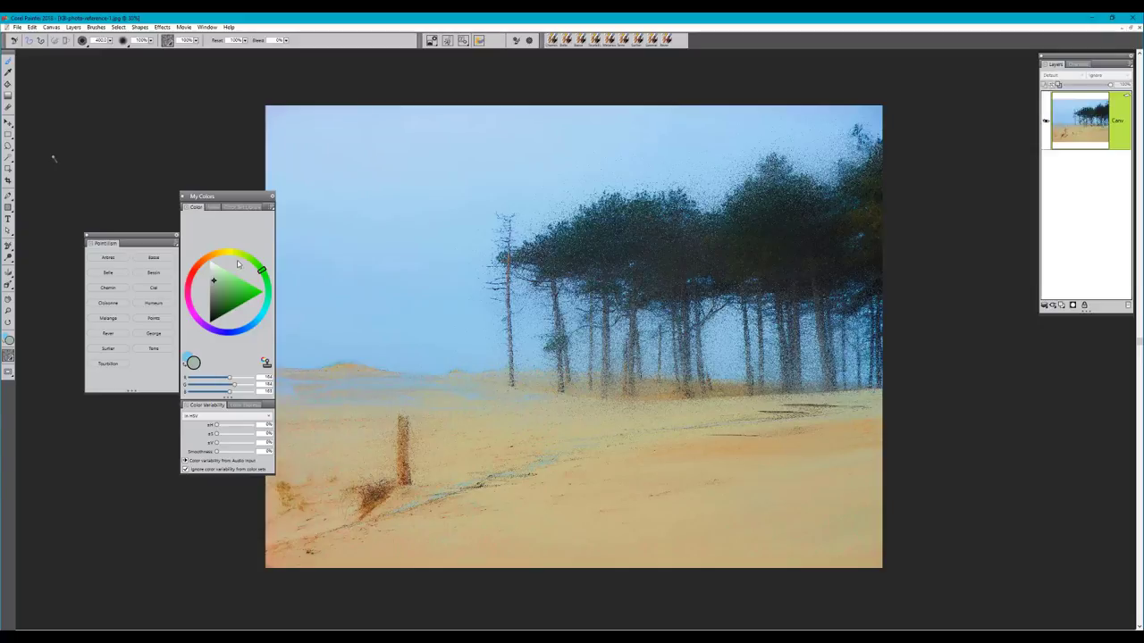
{"action": "left_click", "coordinate": [230, 253]}
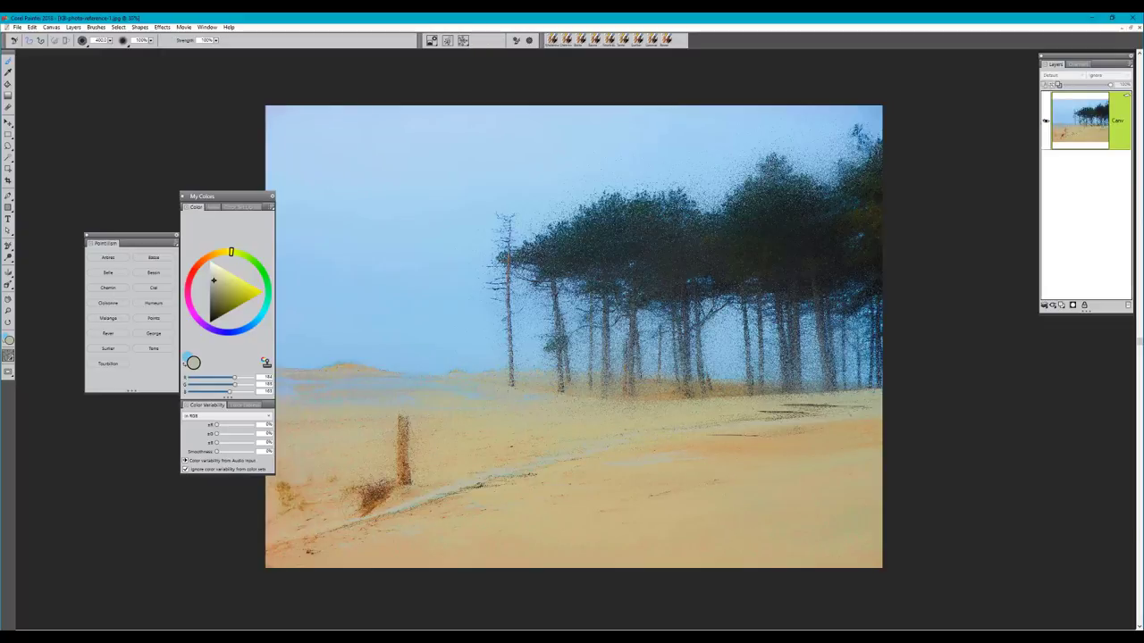
- Stroke pale highlights across the mid-ground sand and near the post, softening them into the sand
{"action": "left_click_drag", "start_coordinate": [733, 413], "coordinate": [867, 409]}
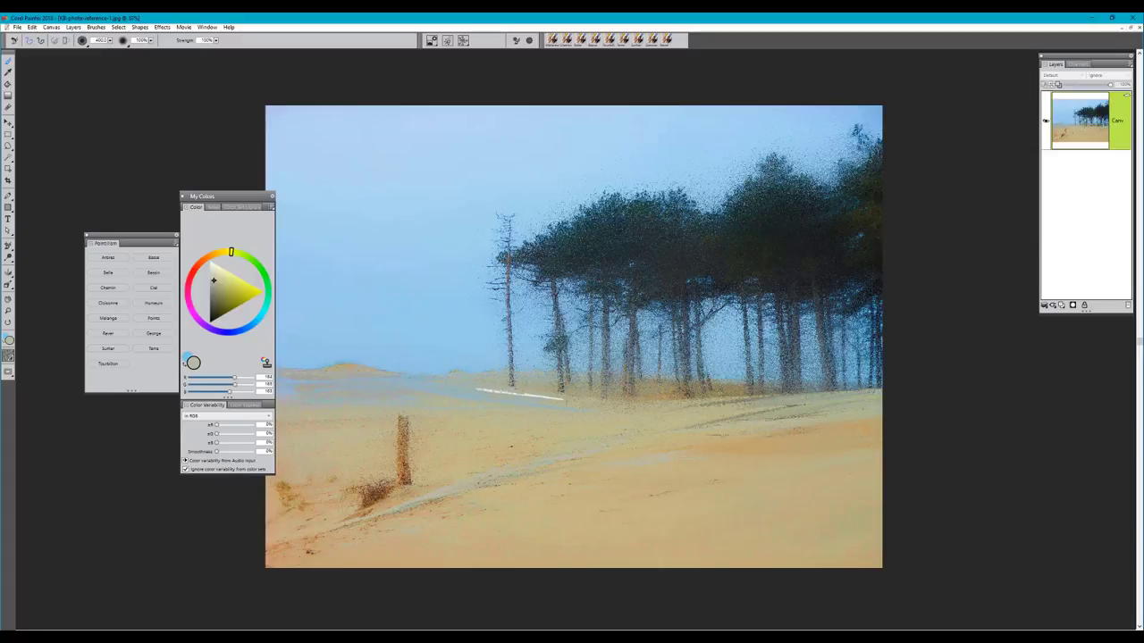
{"action": "left_click_drag", "start_coordinate": [482, 389], "coordinate": [858, 411]}
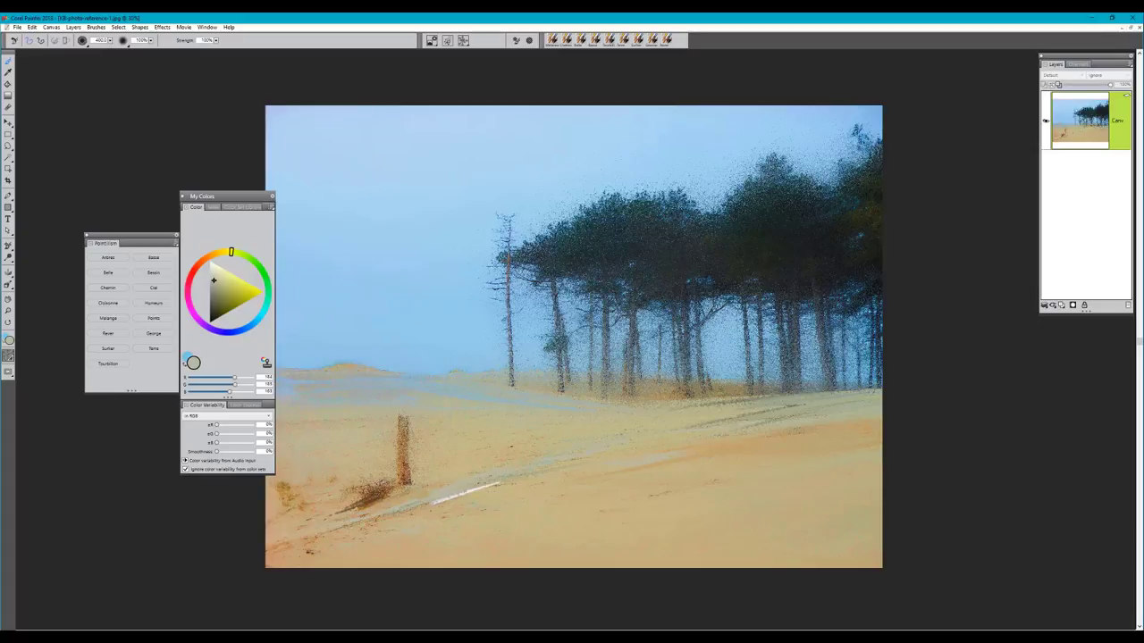
{"action": "left_click_drag", "start_coordinate": [424, 510], "coordinate": [572, 482]}
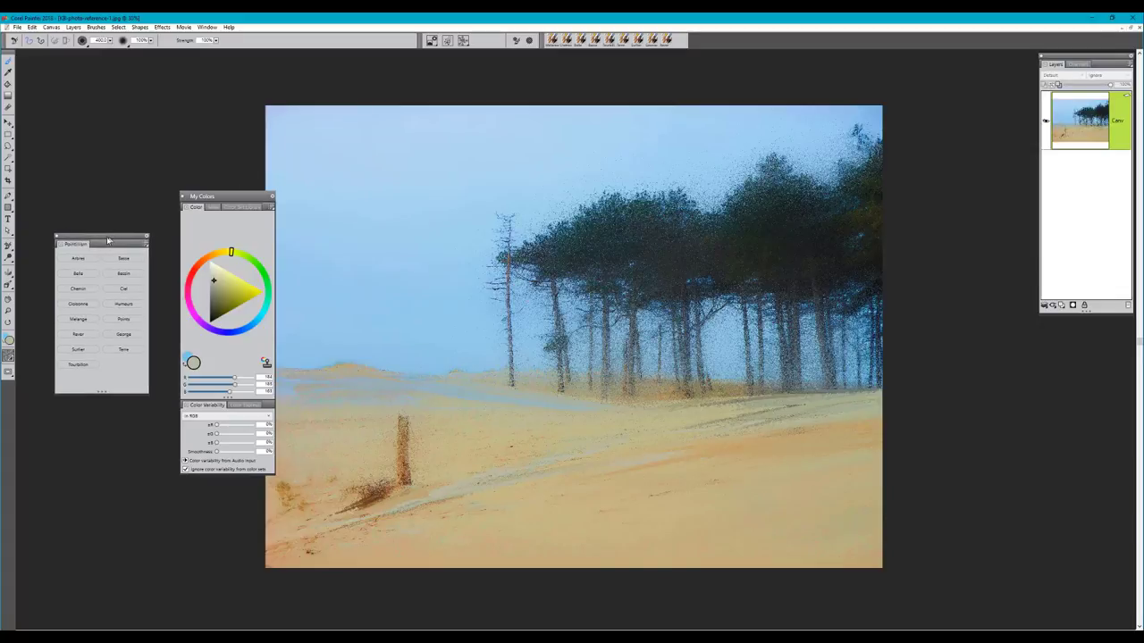
{"action": "left_click_drag", "start_coordinate": [201, 195], "coordinate": [170, 196]}
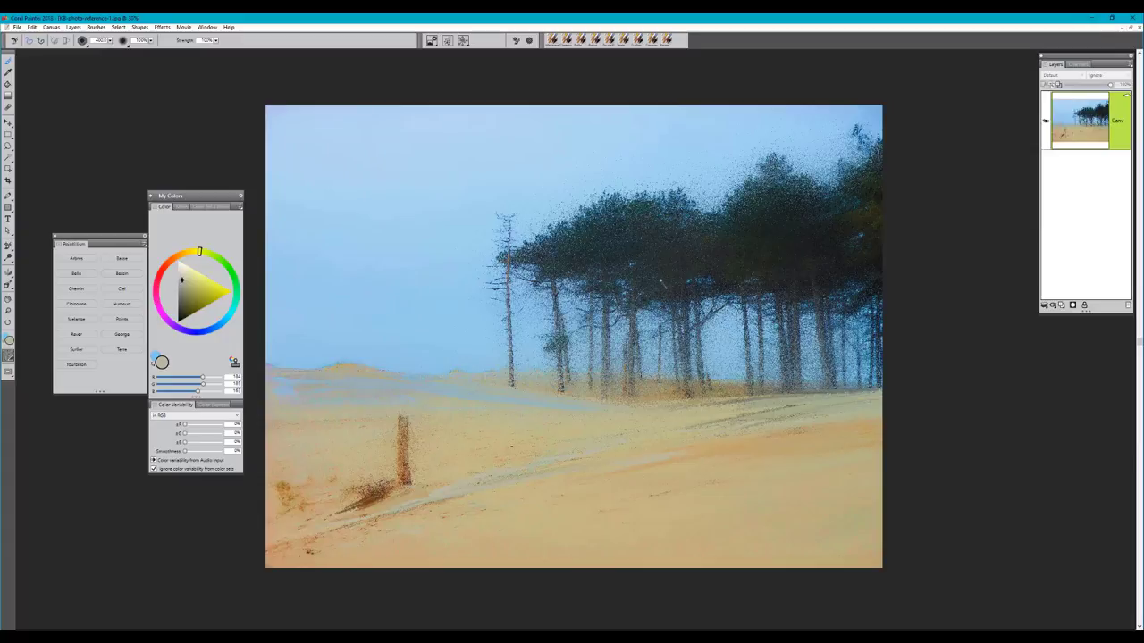
{"action": "mouse_move", "coordinate": [809, 282]}
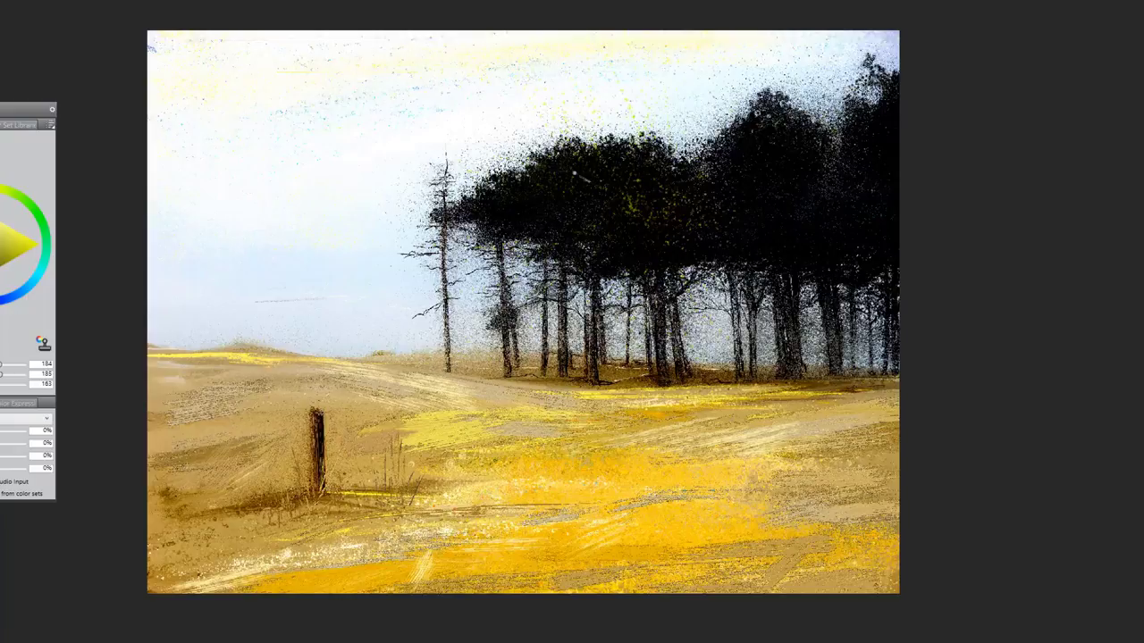
{"action": "mouse_move", "coordinate": [575, 174]}
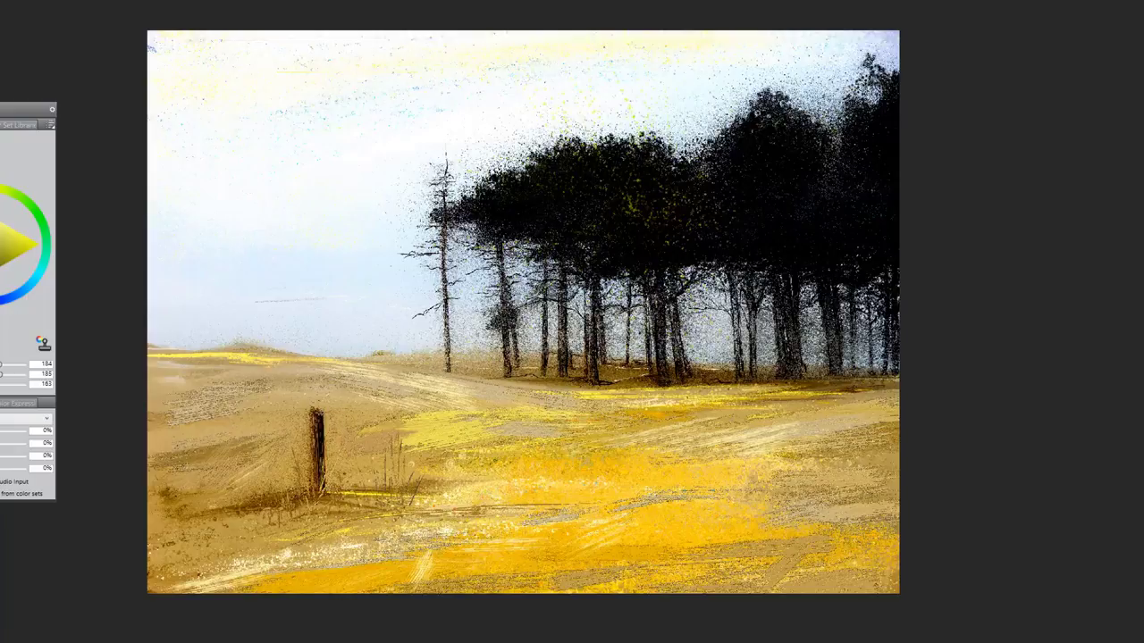